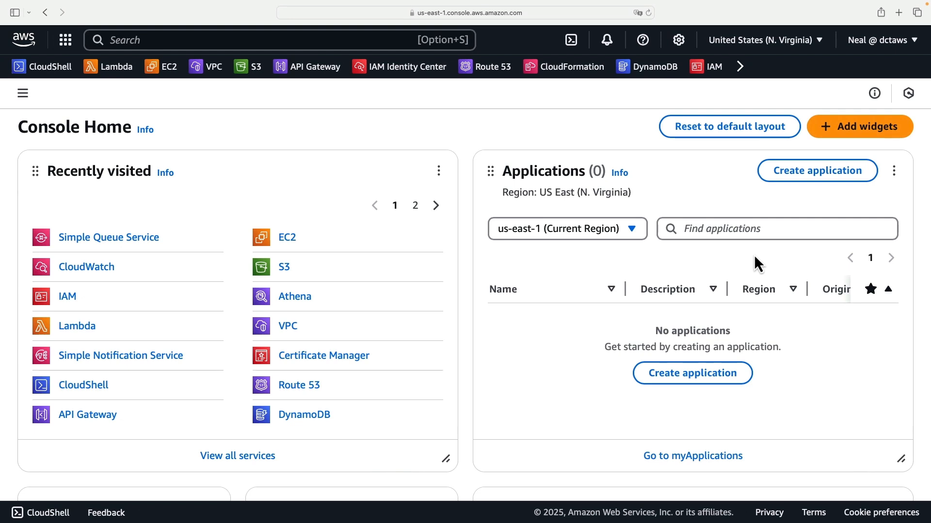
pyautogui.moveTo(717, 80)
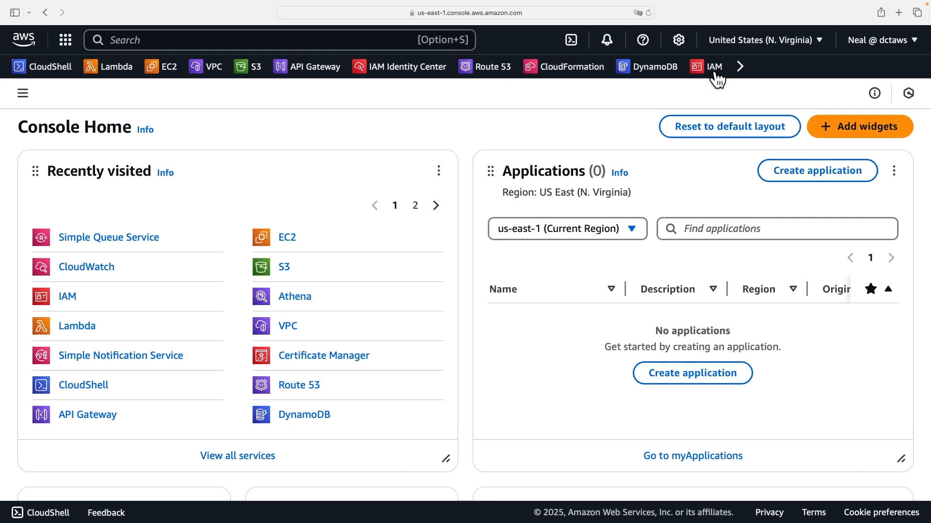
# - Open the IAM service dashboard from the console favourites bar
pyautogui.click(713, 67)
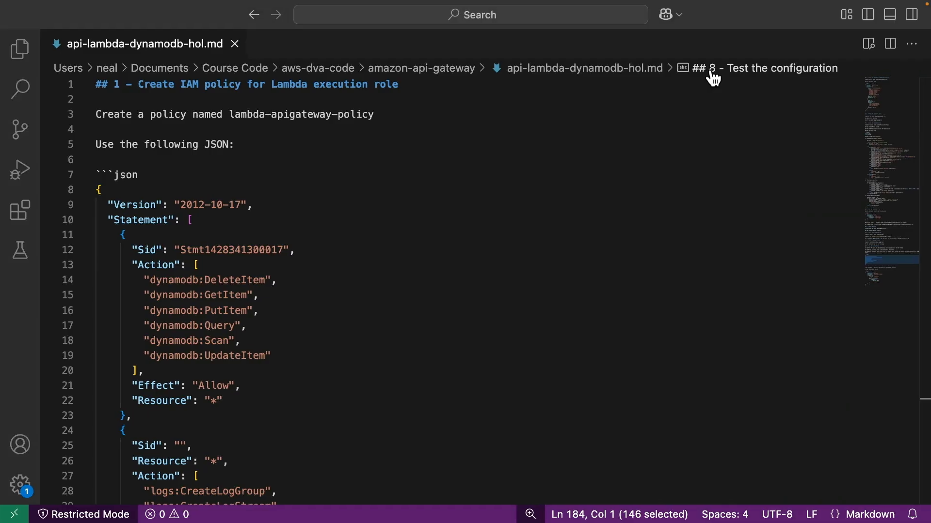
pyautogui.moveTo(457, 89)
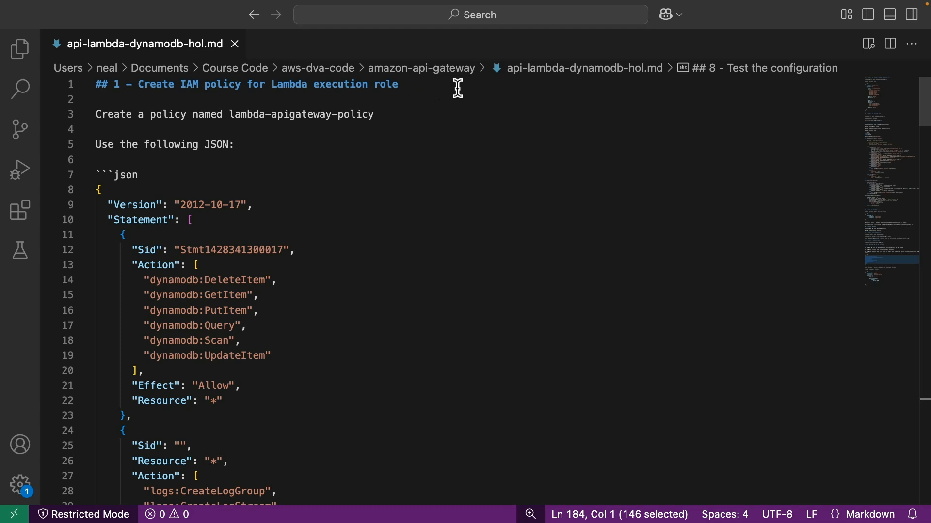
pyautogui.moveTo(539, 88)
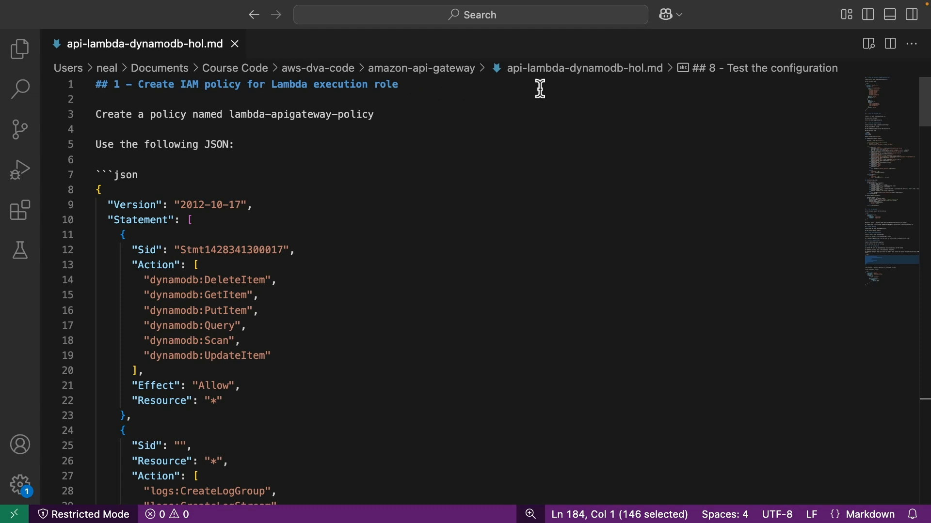
pyautogui.moveTo(644, 85)
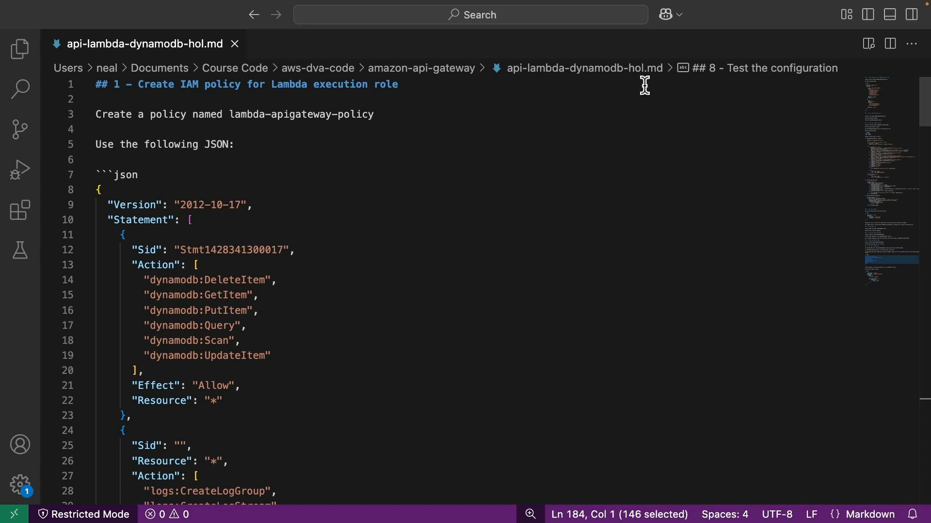
pyautogui.moveTo(424, 184)
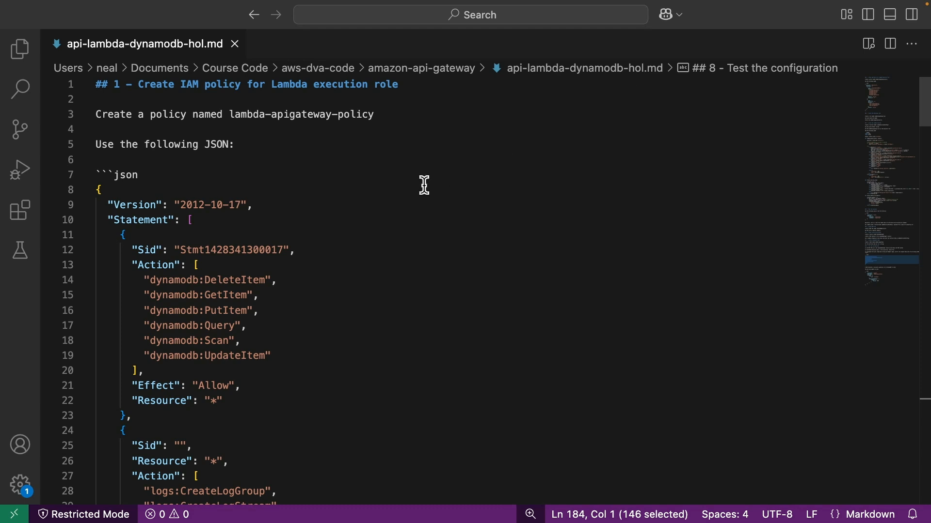
pyautogui.moveTo(258, 192)
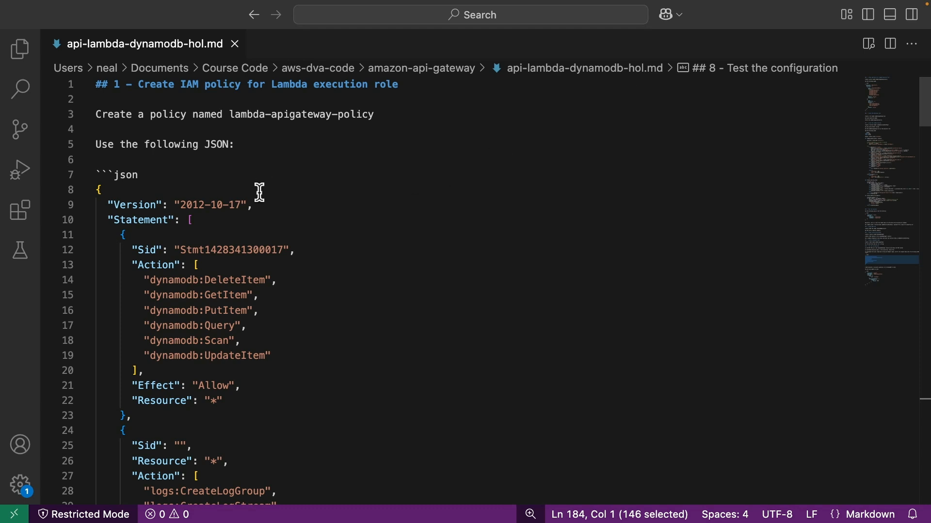
pyautogui.moveTo(149, 114)
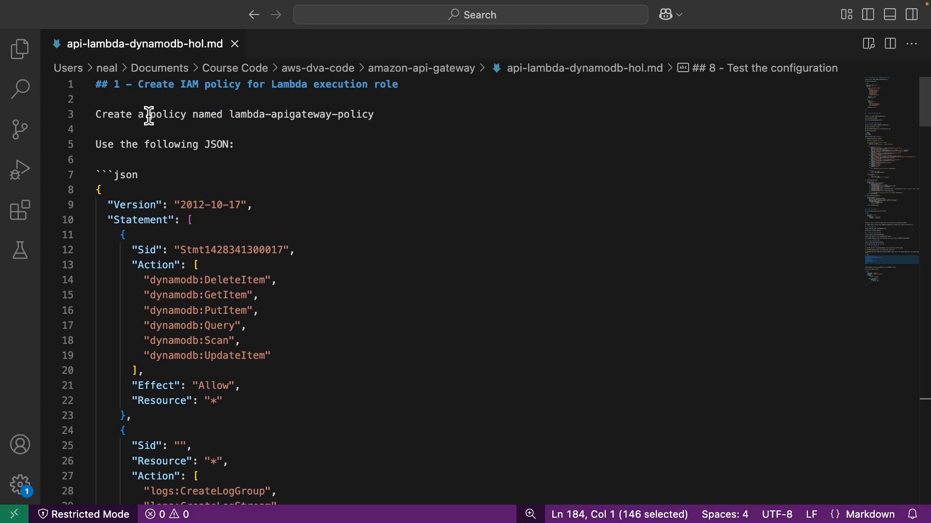
pyautogui.moveTo(232, 126)
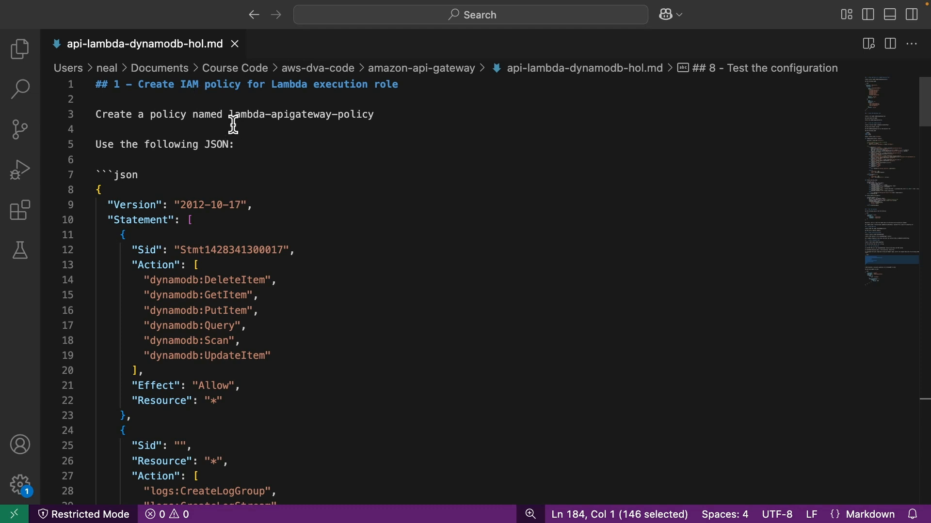
pyautogui.doubleClick(301, 114)
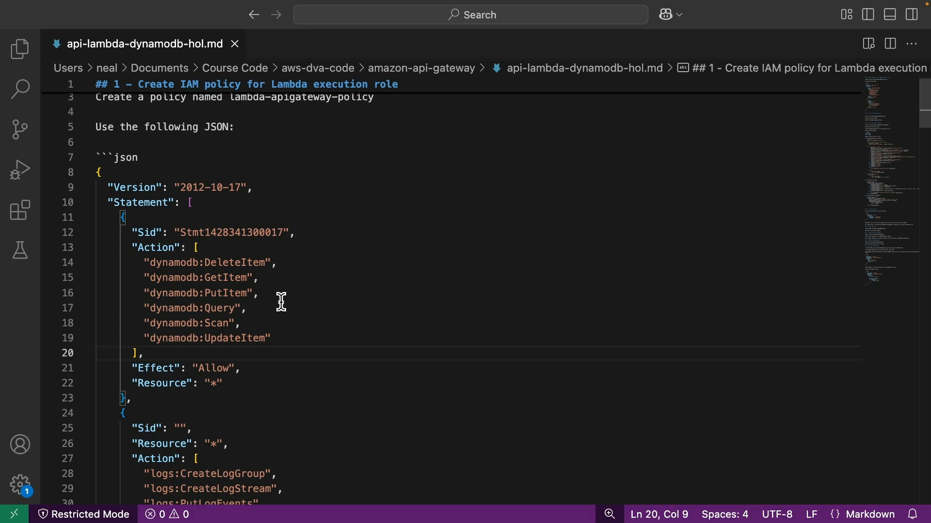
pyautogui.moveTo(291, 341)
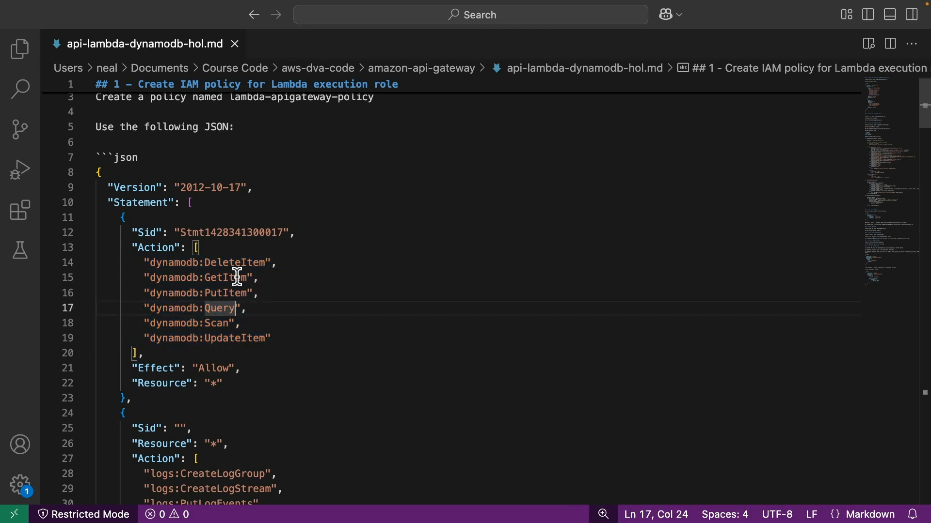
pyautogui.doubleClick(224, 293)
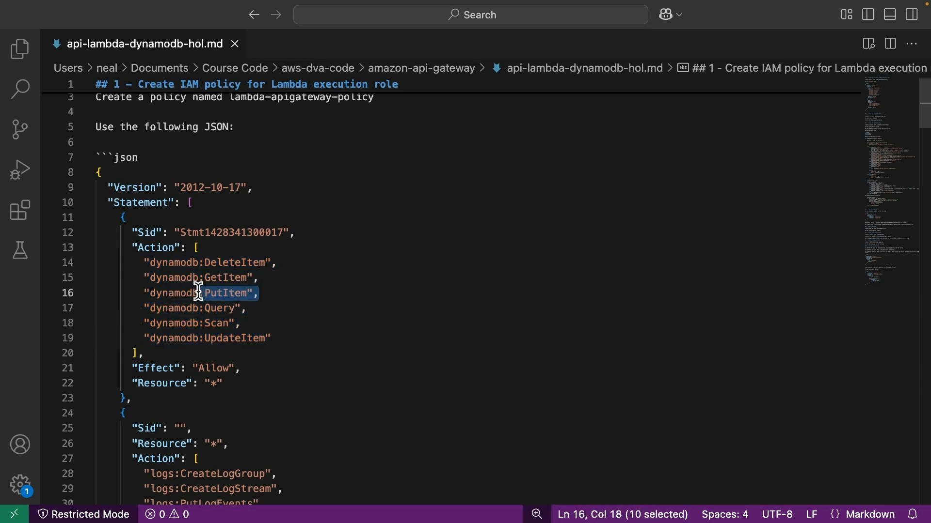
pyautogui.scroll(-3)
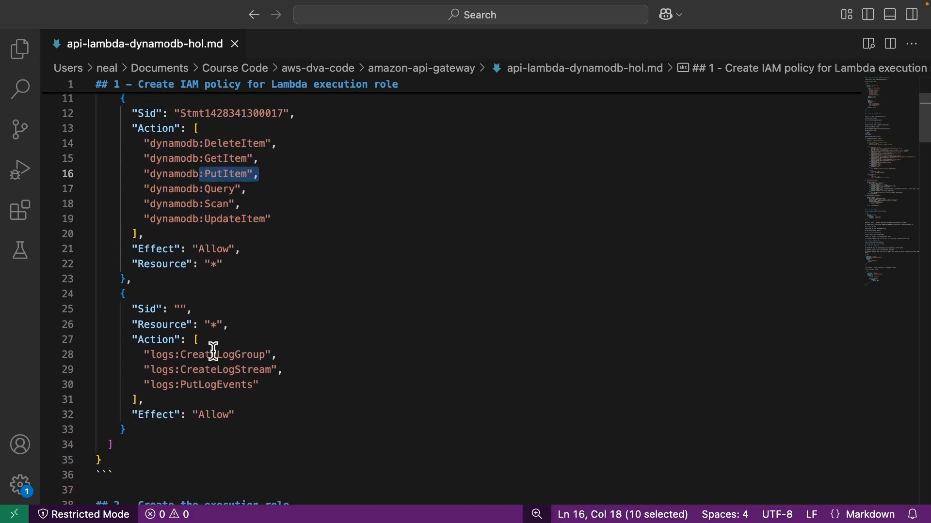
pyautogui.scroll(3)
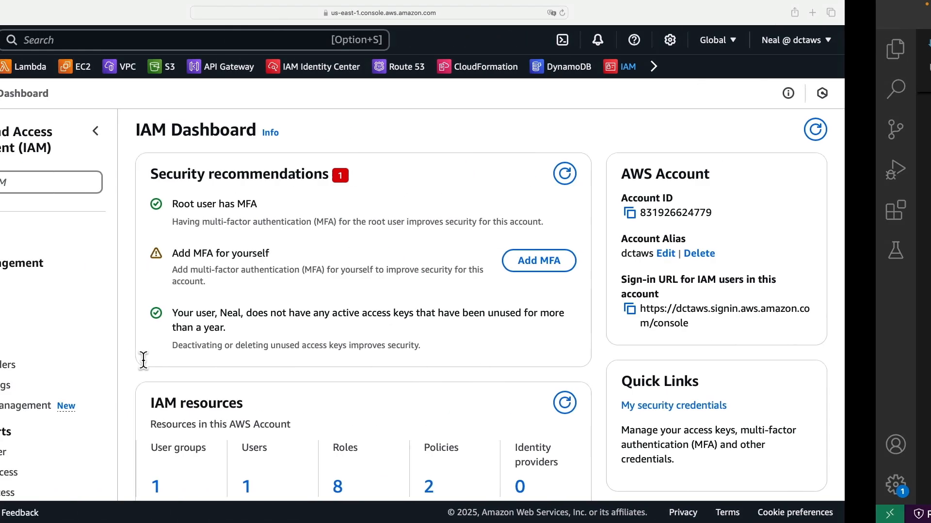
# - Create policy lambda-apigateway-policy from pasted JSON granting DynamoDB read/write and CloudWatch Logs write
pyautogui.click(37, 343)
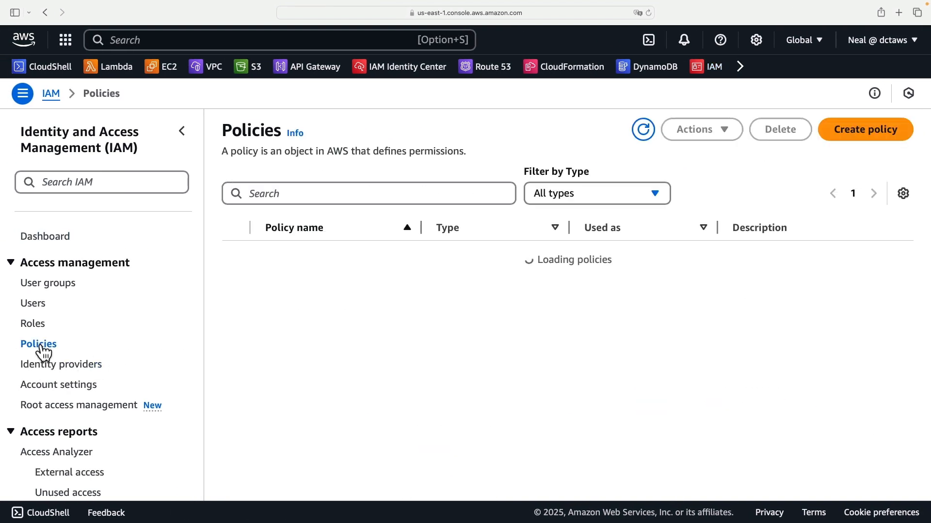
pyautogui.click(864, 129)
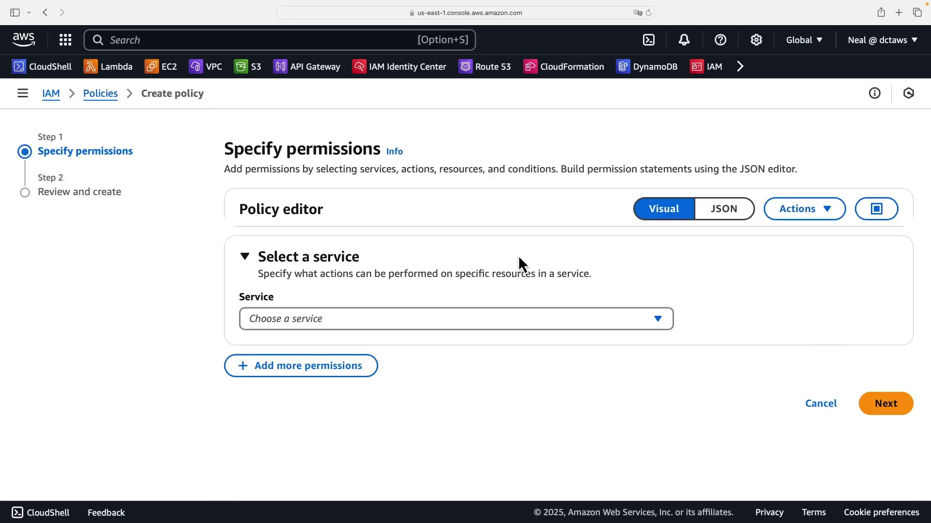
pyautogui.click(722, 210)
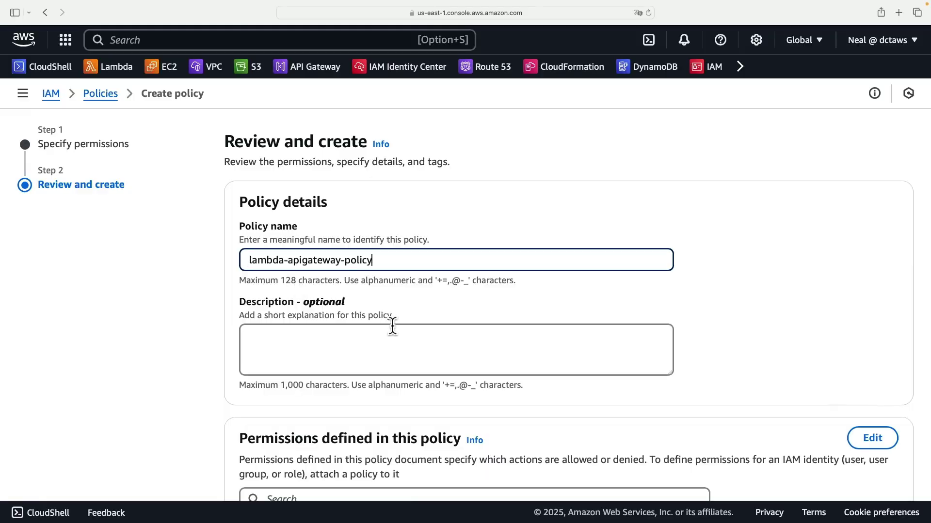
pyautogui.scroll(-3)
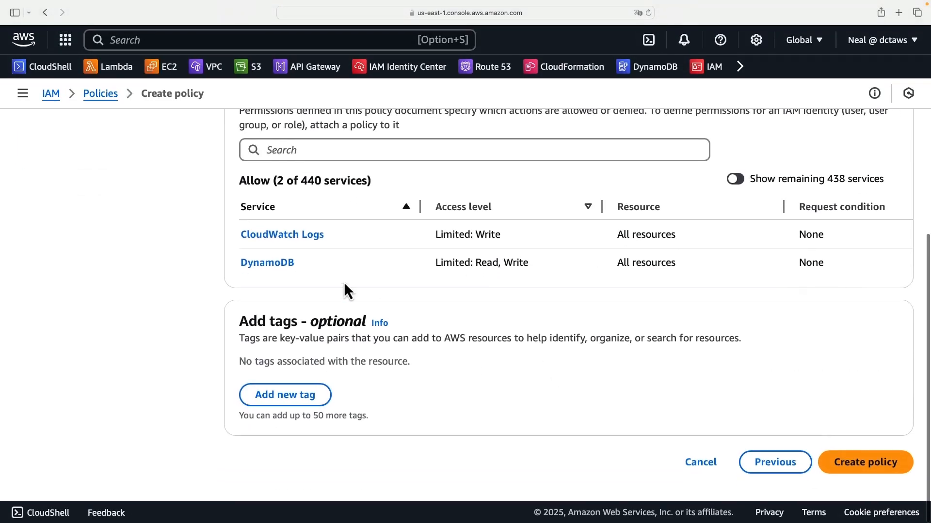
pyautogui.moveTo(255, 215)
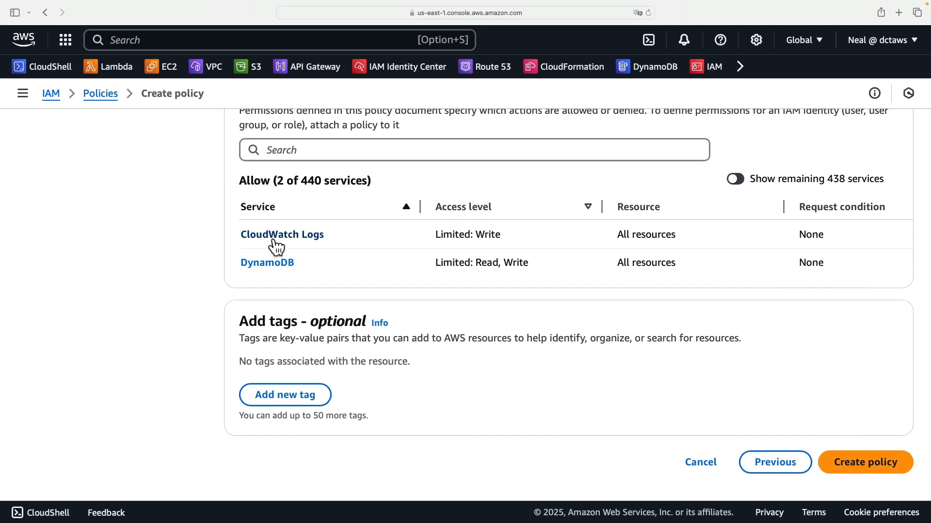
pyautogui.moveTo(663, 342)
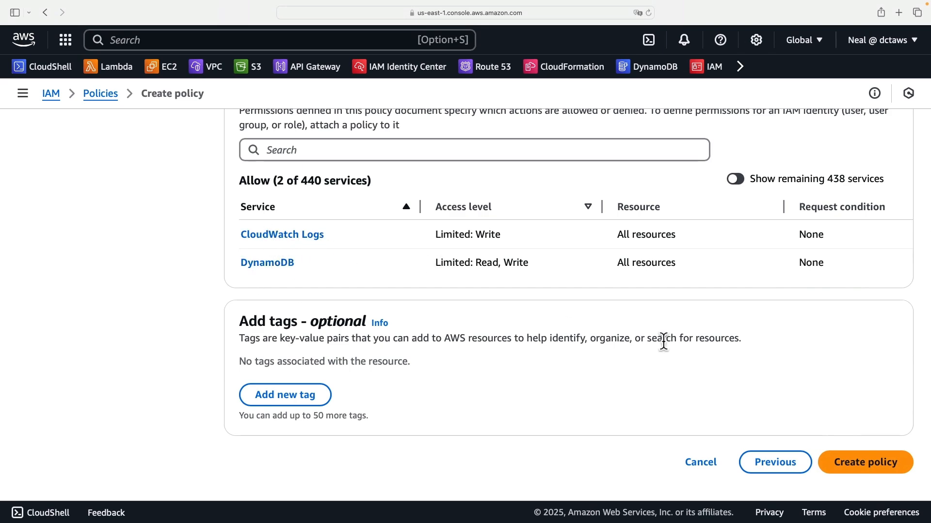
pyautogui.click(864, 463)
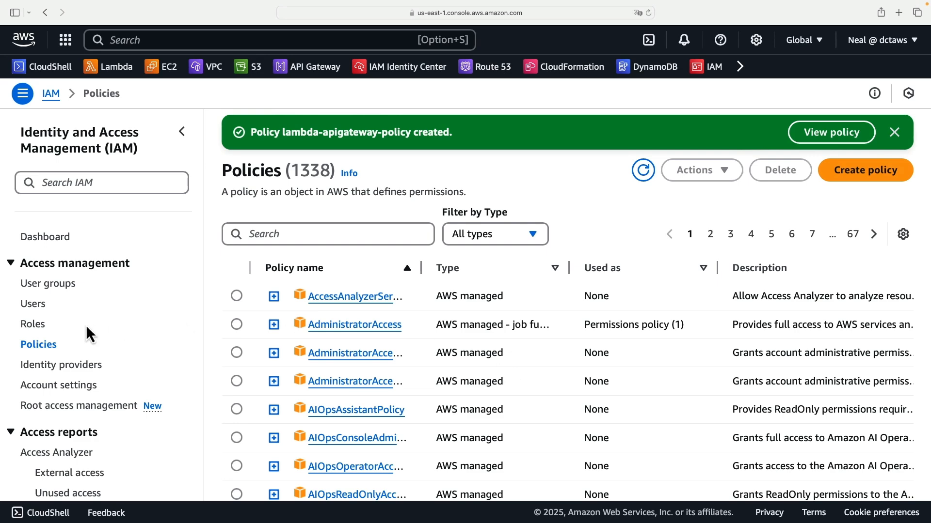
# - Start a new IAM role with Lambda as the trusted service
pyautogui.click(32, 324)
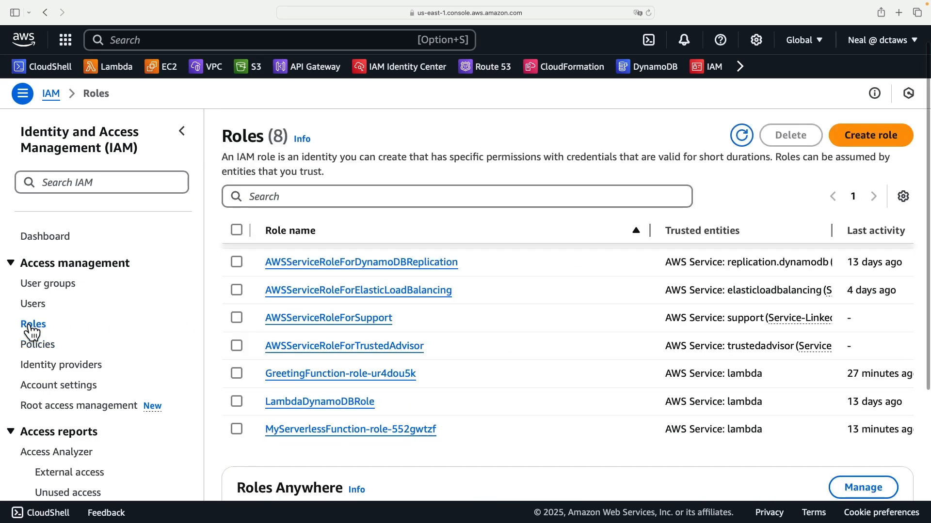
pyautogui.moveTo(152, 299)
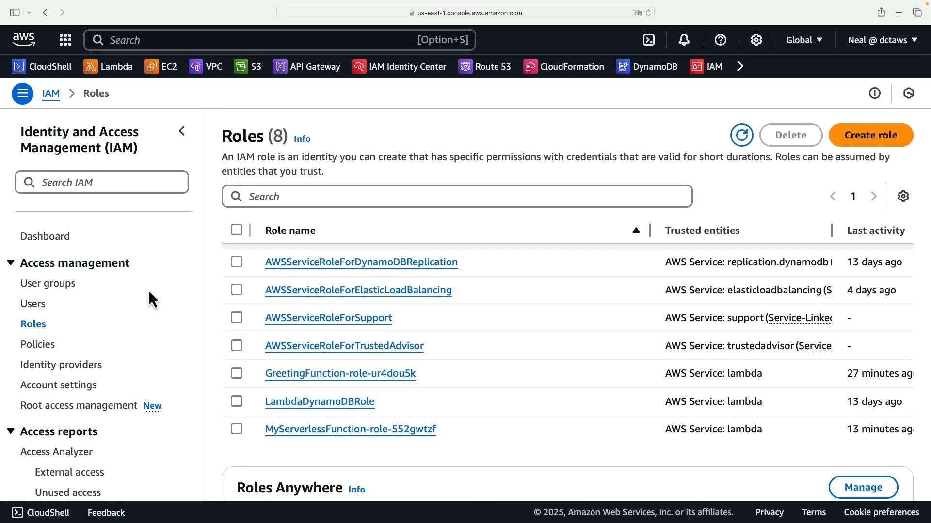
pyautogui.click(869, 135)
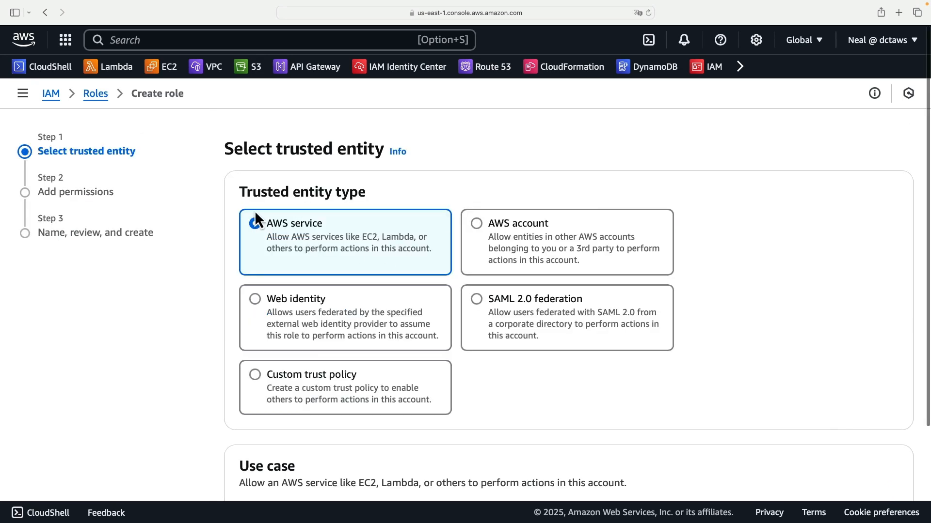
pyautogui.scroll(-3)
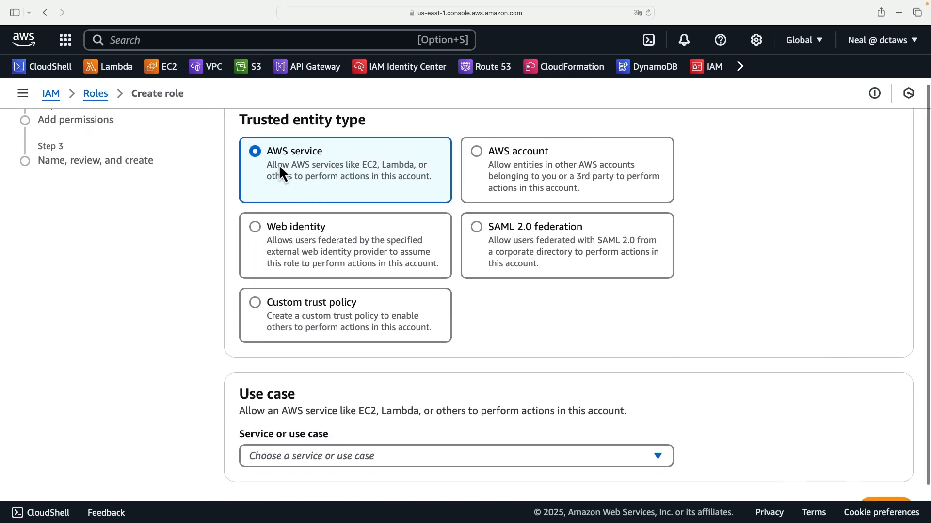
pyautogui.scroll(-3)
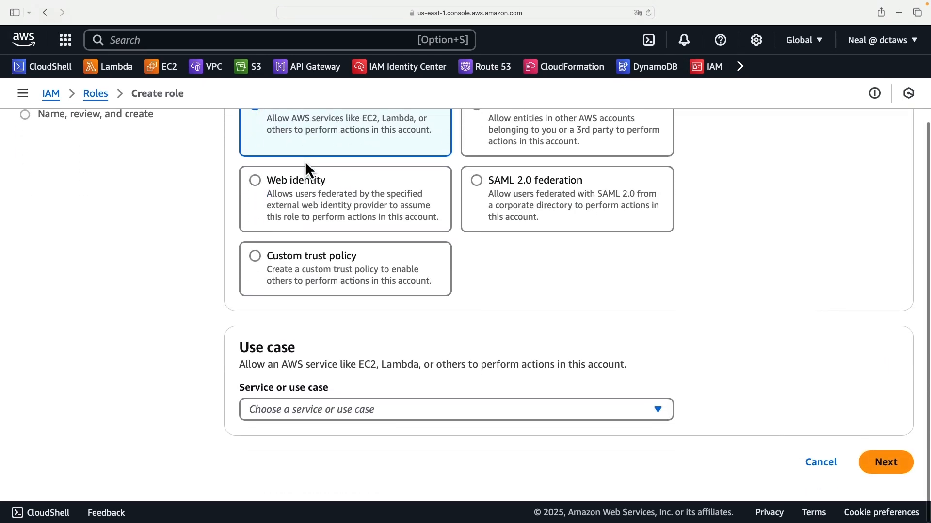
pyautogui.moveTo(328, 414)
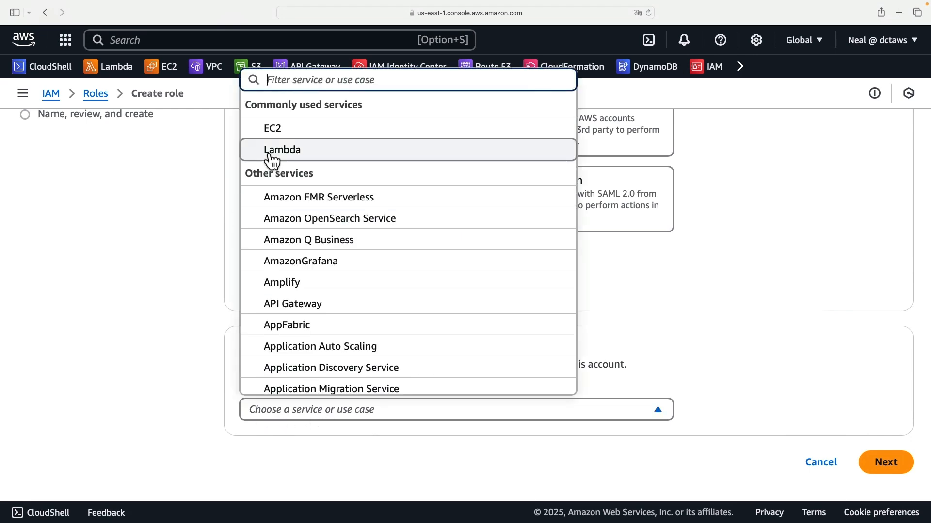
pyautogui.click(281, 149)
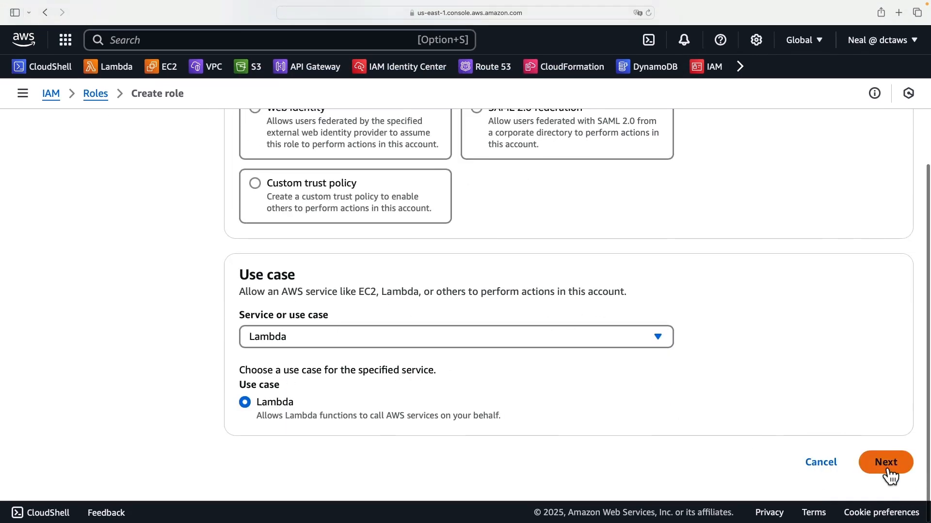
pyautogui.click(885, 462)
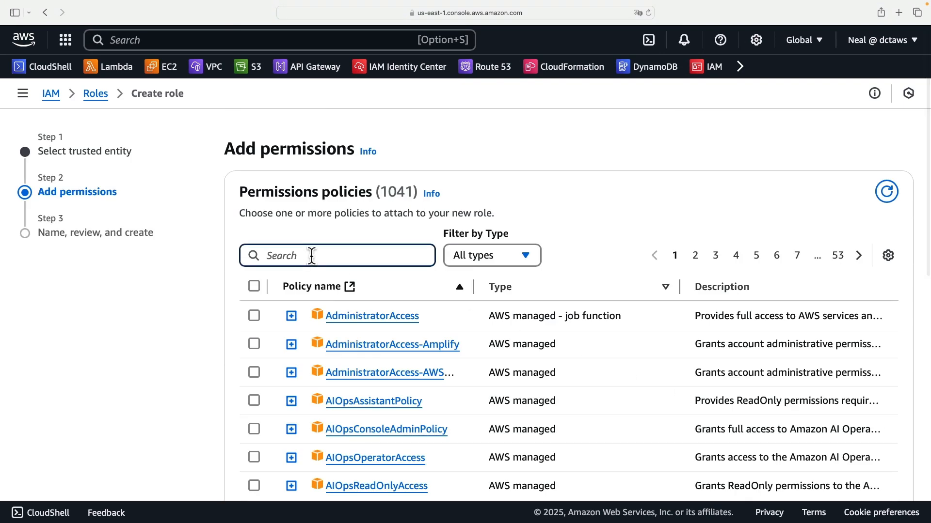
# - Attach lambda-apigateway-policy to the role and continue to the naming step
pyautogui.click(254, 315)
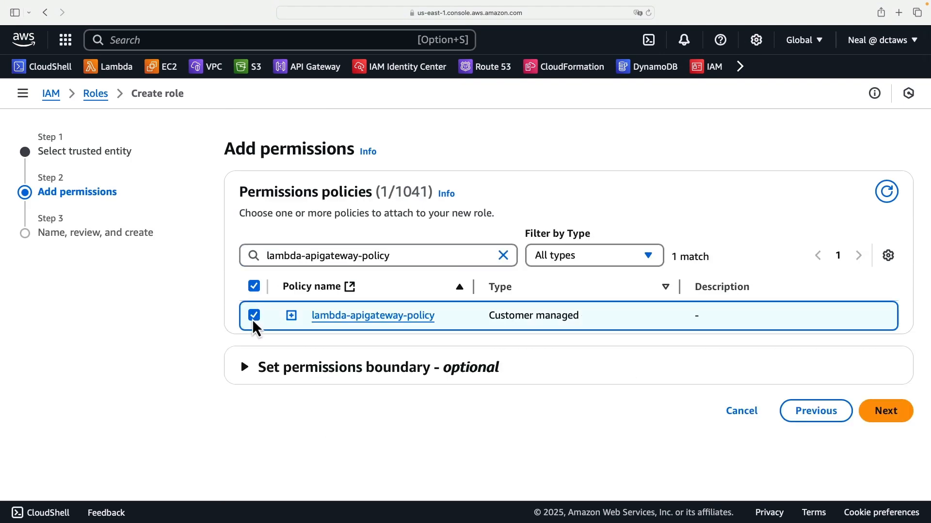
pyautogui.click(884, 411)
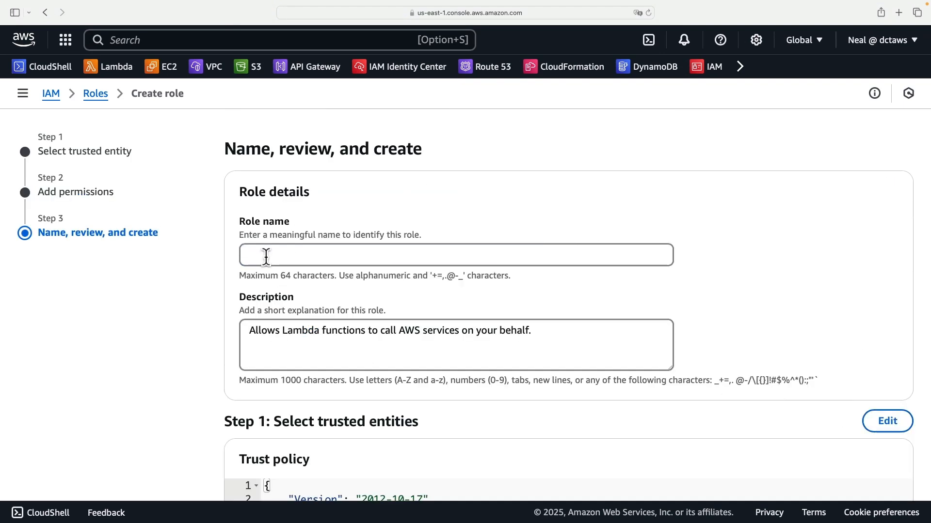
# - Name the role lambda-apigateway-role
pyautogui.write('lambda-apigateway-policy')
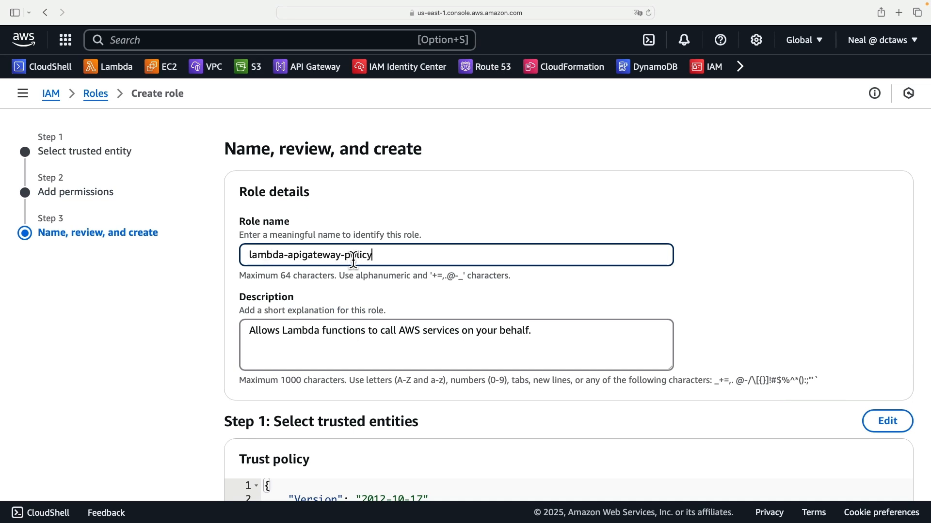
pyautogui.press('Backspace')
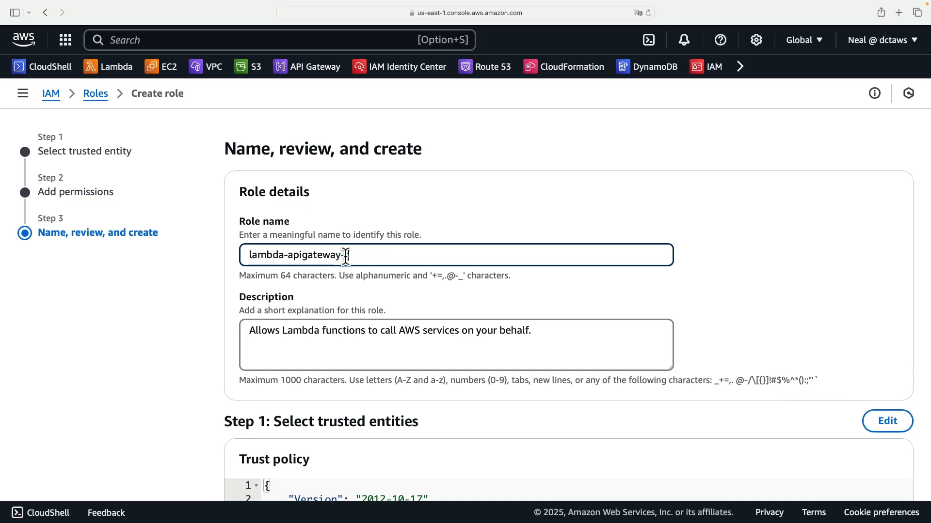
pyautogui.write('role')
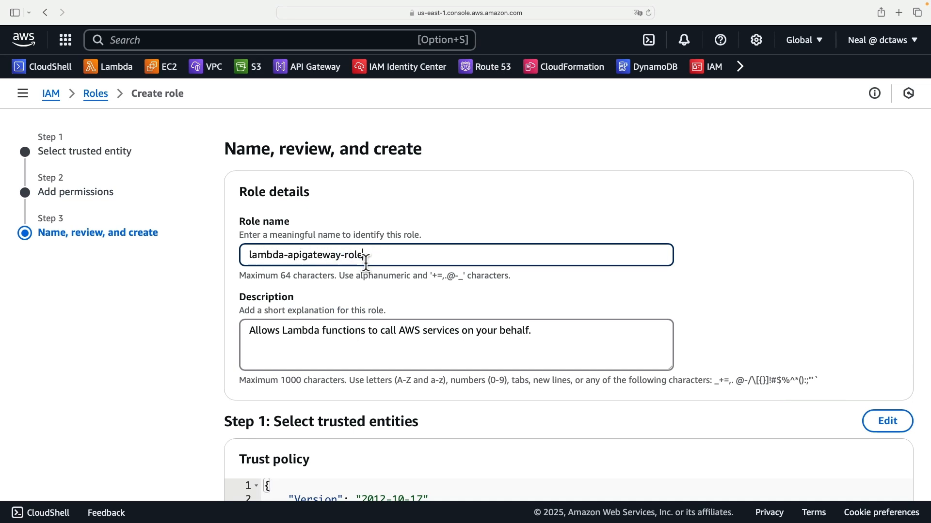
pyautogui.scroll(-3)
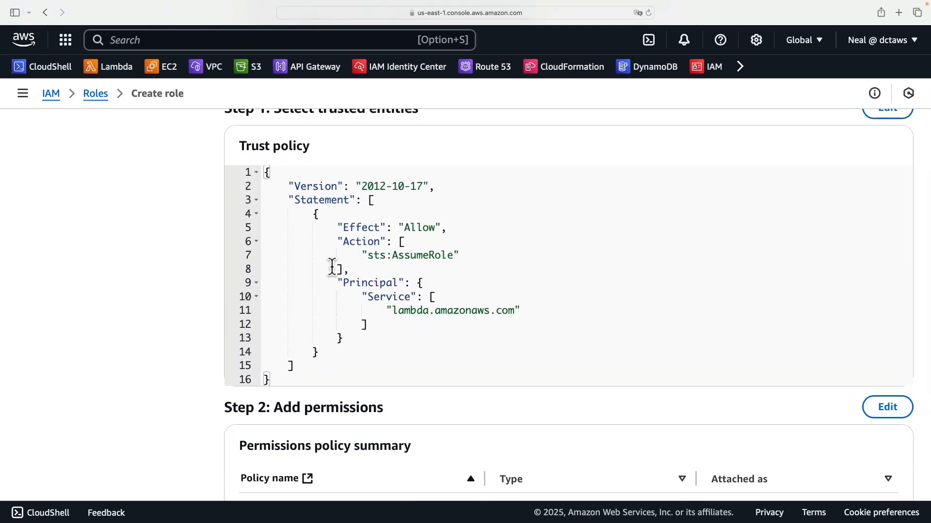
pyautogui.moveTo(339, 227)
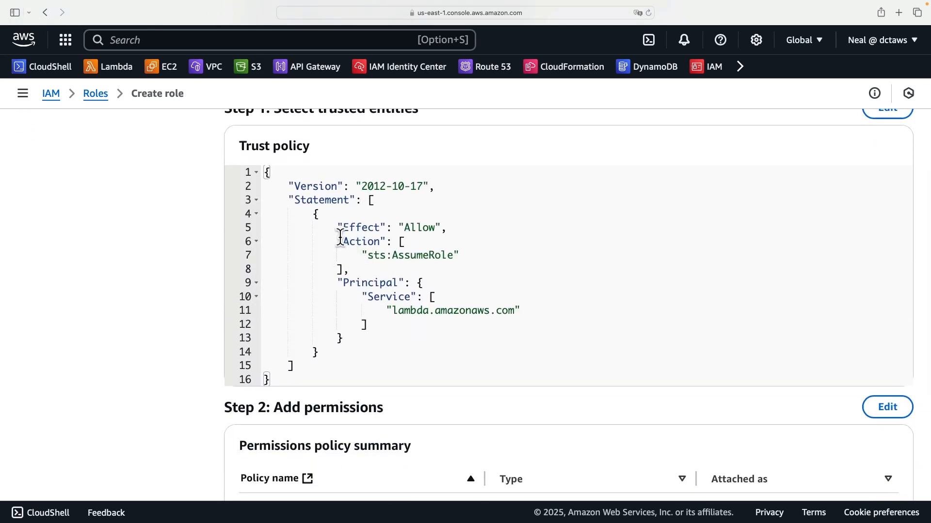
pyautogui.moveTo(367, 255)
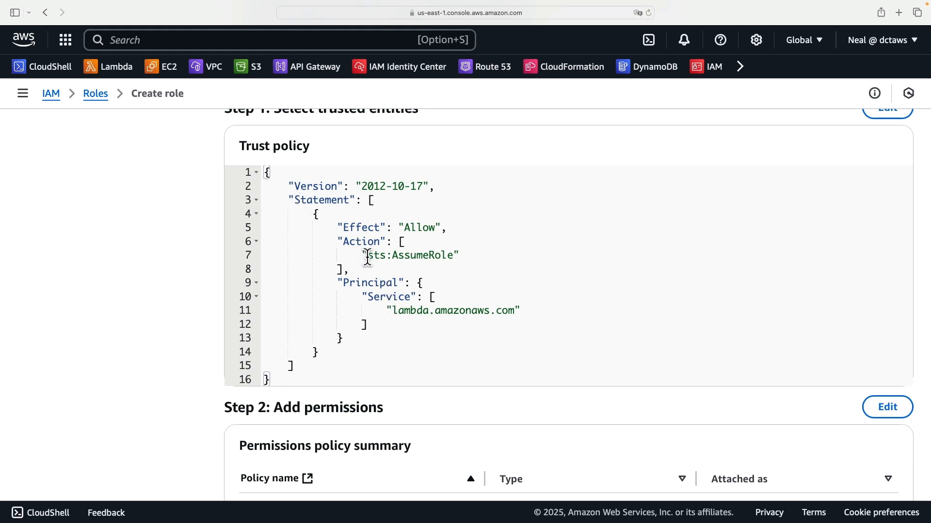
# - Review the lambda.amazonaws.com trust policy and permissions, then create the role
pyautogui.doubleClick(409, 255)
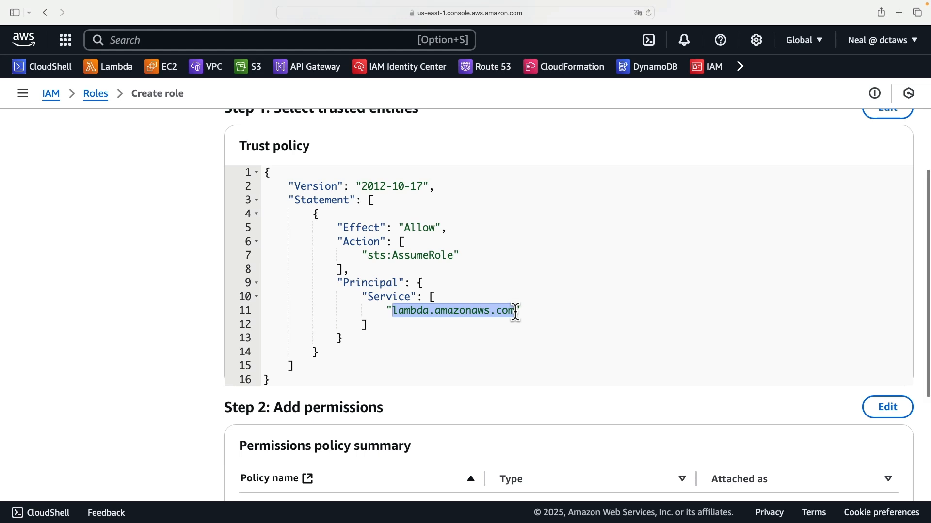
pyautogui.scroll(-3)
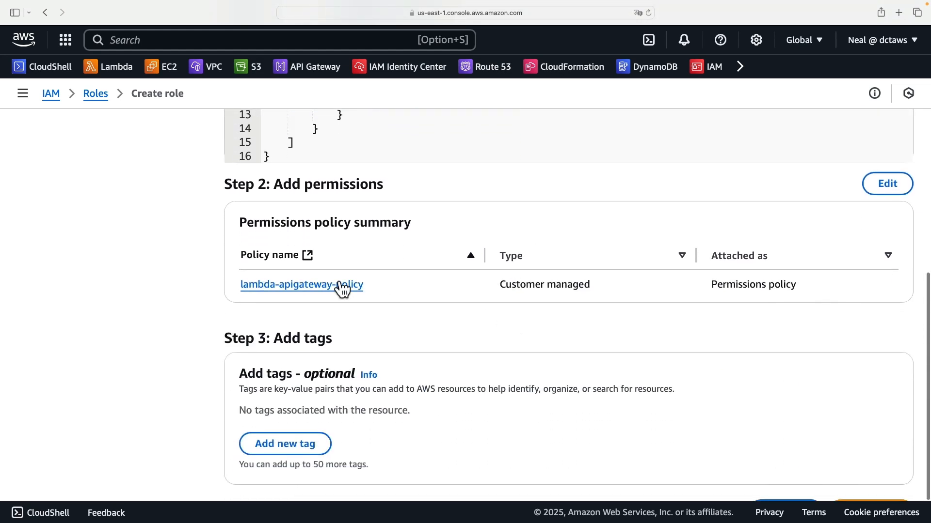
pyautogui.moveTo(394, 327)
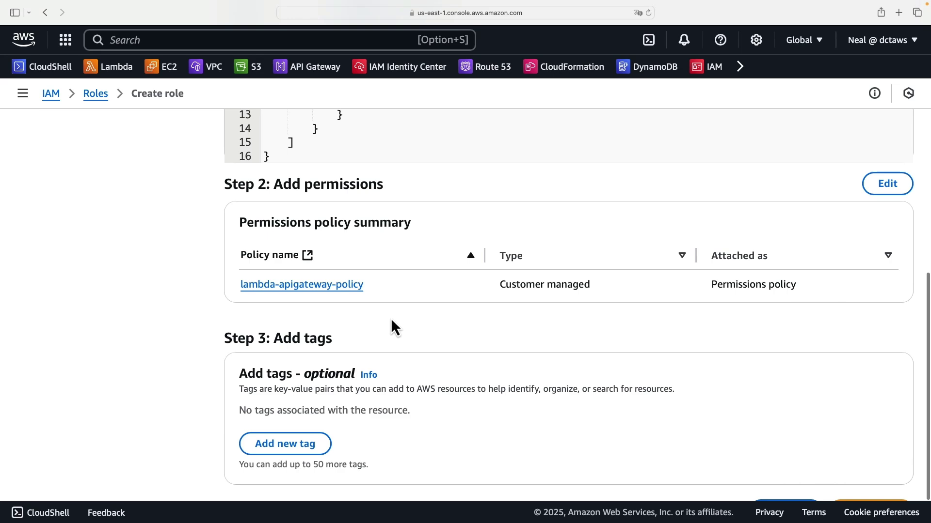
pyautogui.scroll(-3)
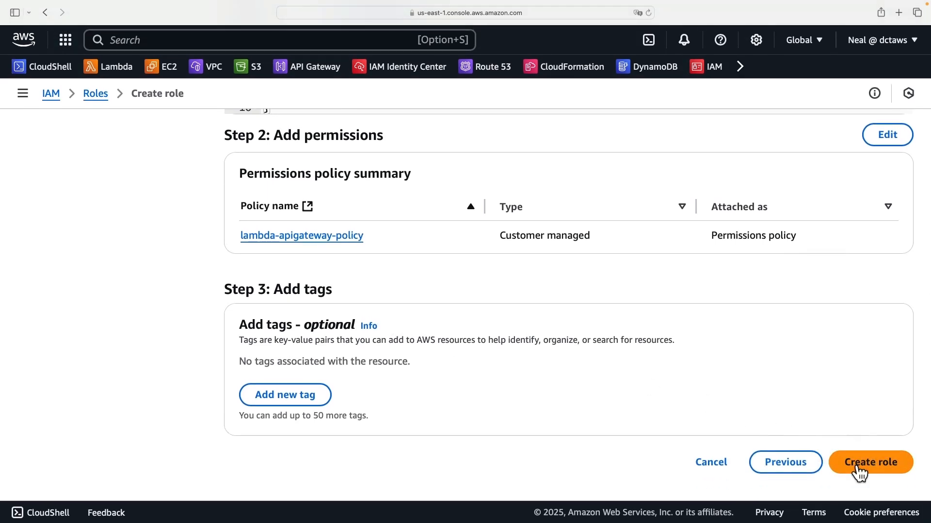
pyautogui.click(870, 462)
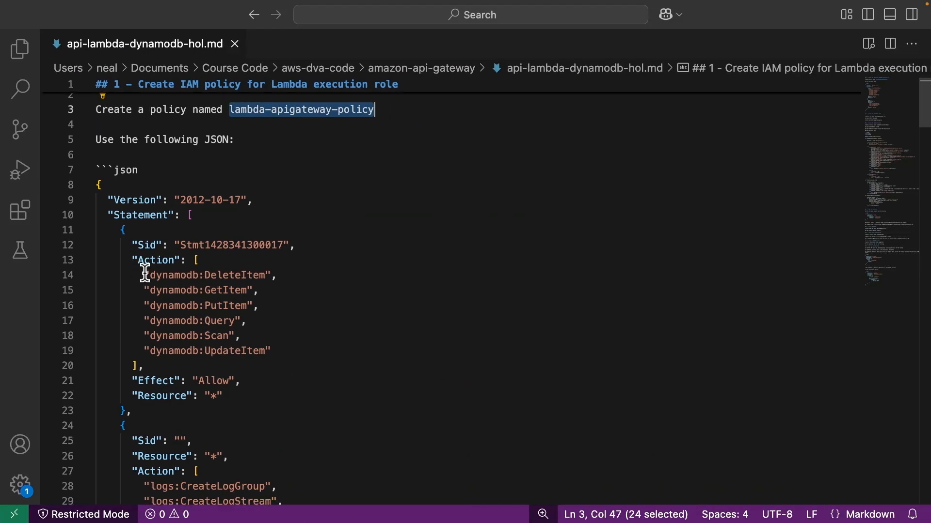
# - Scroll the lab notes down to the execution role and Lambda function sections
pyautogui.scroll(-3)
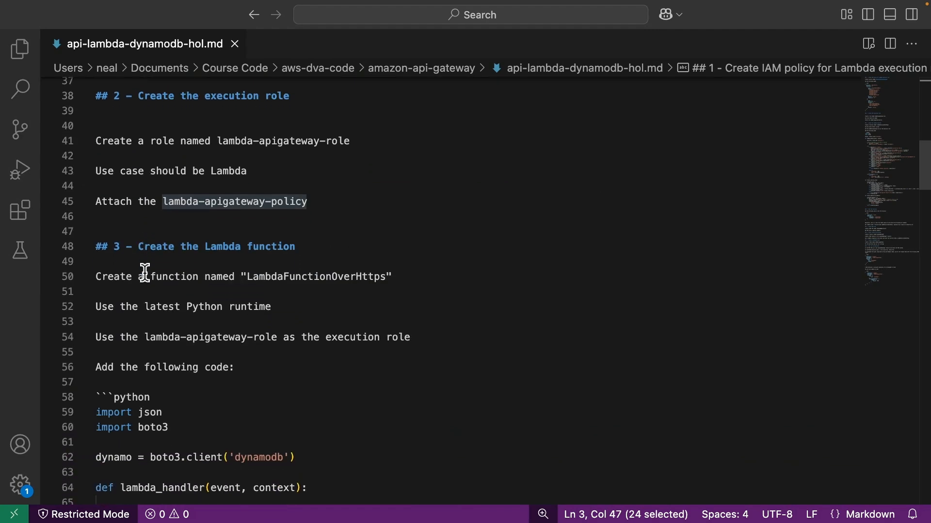
pyautogui.scroll(-3)
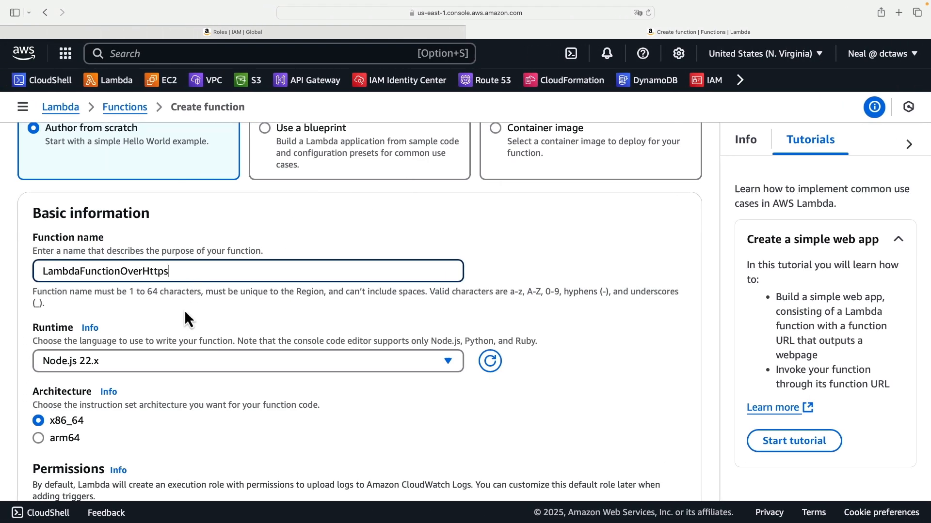
# - Set the function runtime to Python 3.13
pyautogui.click(247, 361)
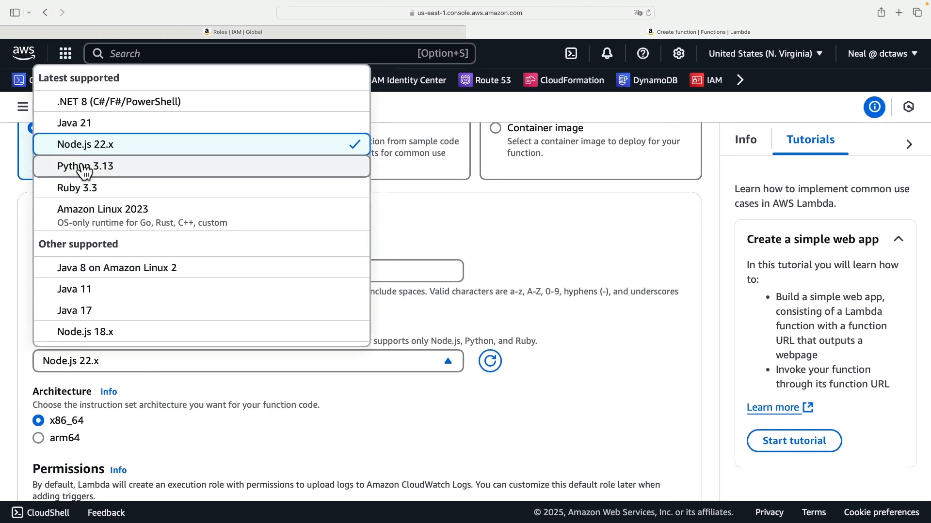
pyautogui.click(85, 166)
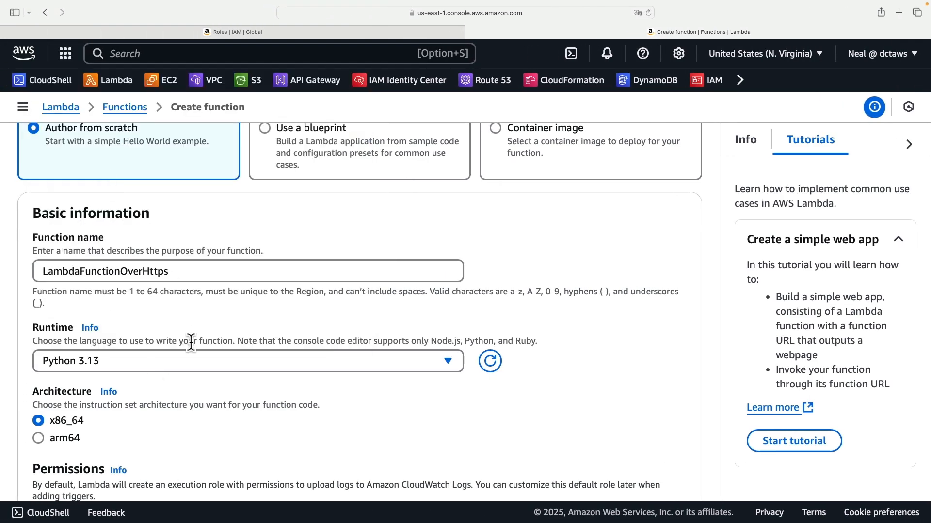
pyautogui.scroll(-3)
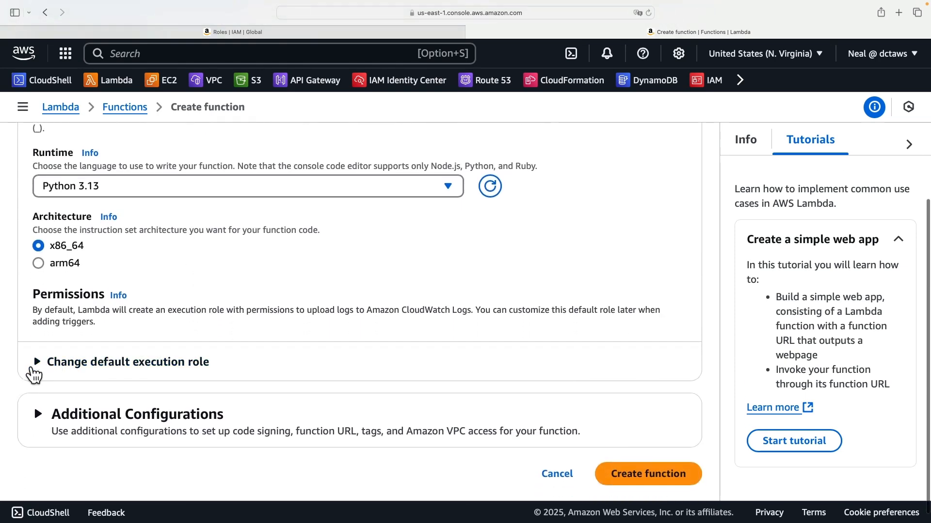
# - Use existing role lambda-apigateway-role as execution role and create the function
pyautogui.click(36, 362)
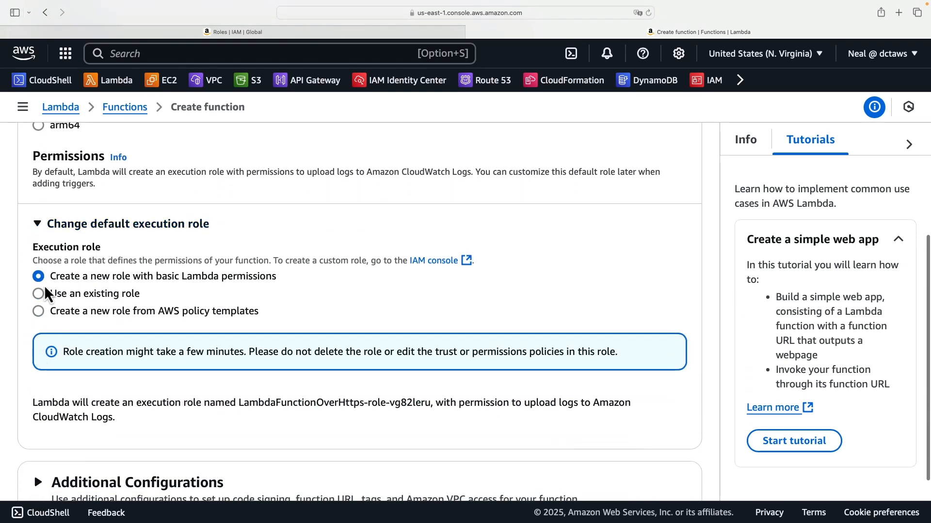
pyautogui.click(38, 293)
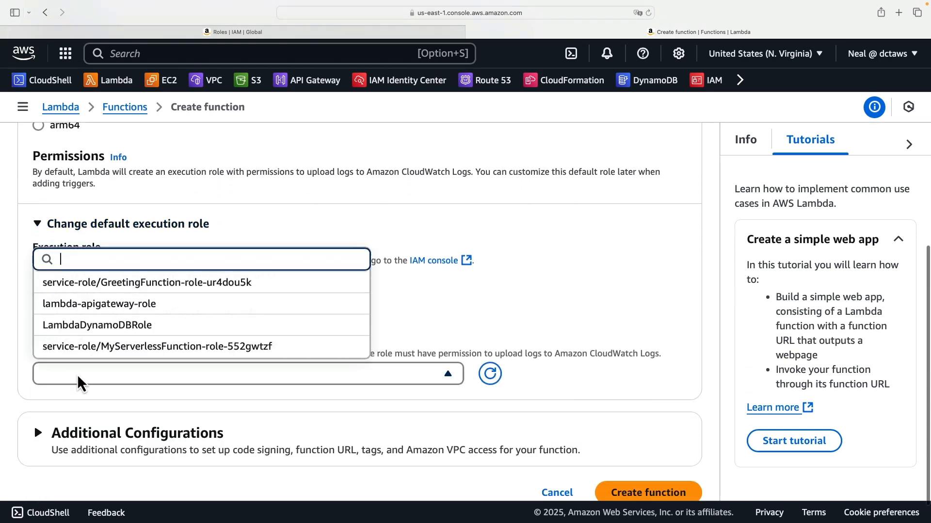
pyautogui.moveTo(99, 303)
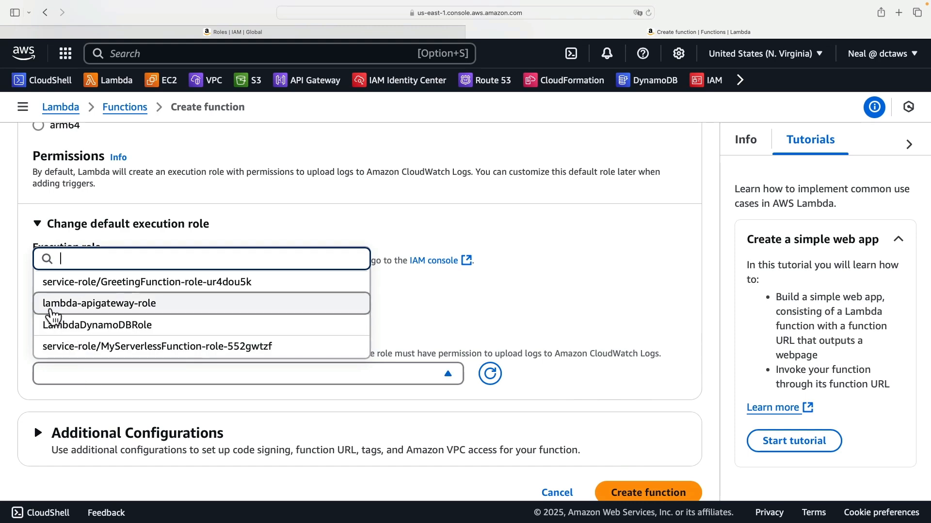
pyautogui.click(100, 303)
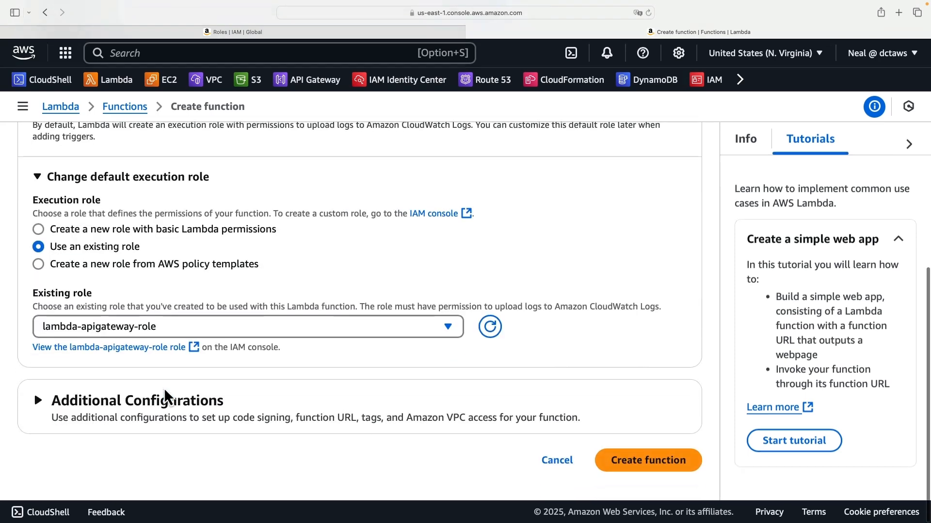
pyautogui.moveTo(481, 452)
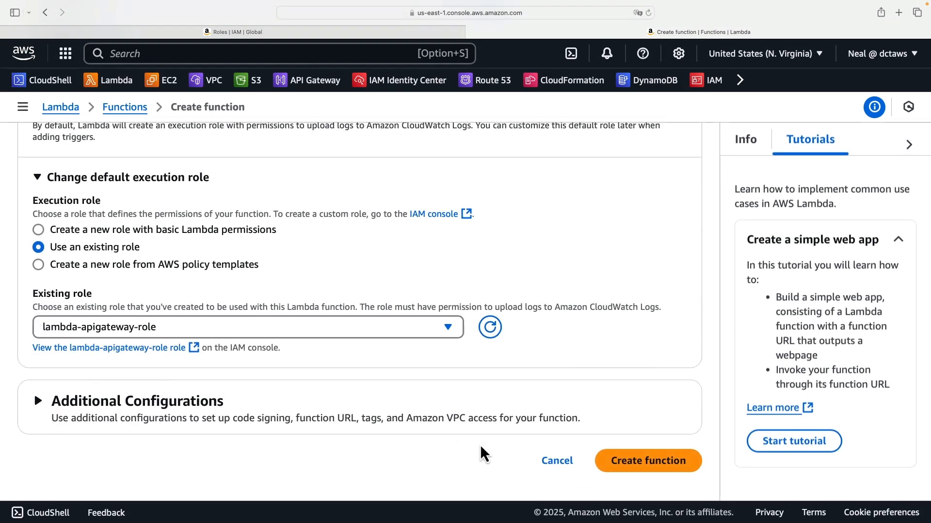
pyautogui.click(648, 461)
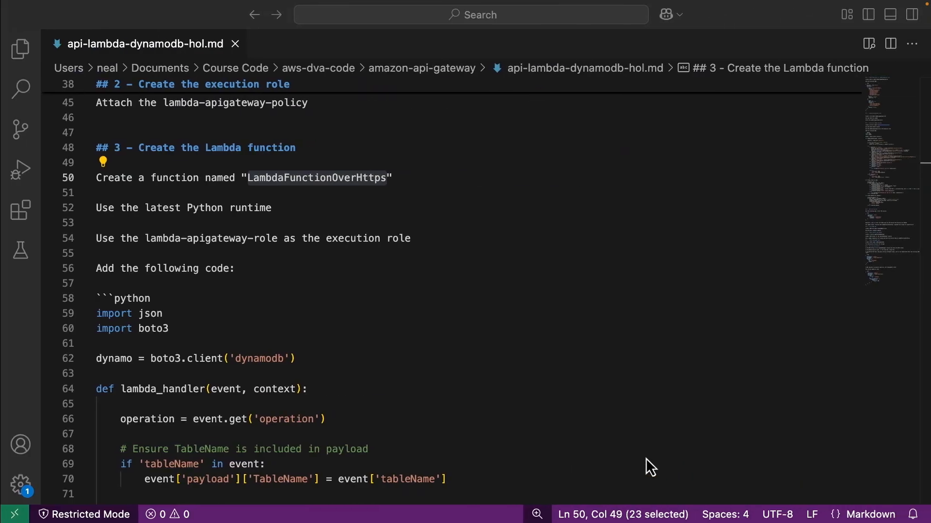
# - Scroll the lab notes to the Python handler code block
pyautogui.scroll(-3)
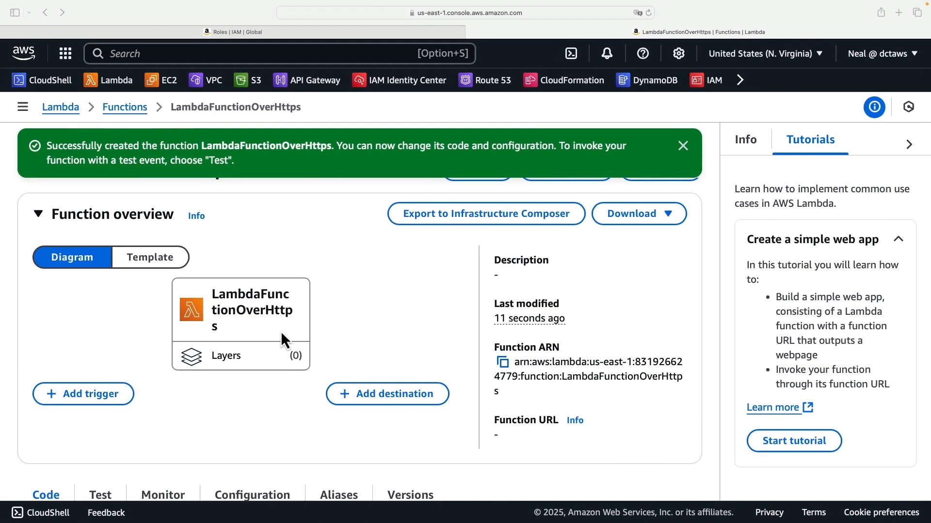
# - Deploy the pasted DynamoDB handler code to LambdaFunctionOverHttps
pyautogui.scroll(-3)
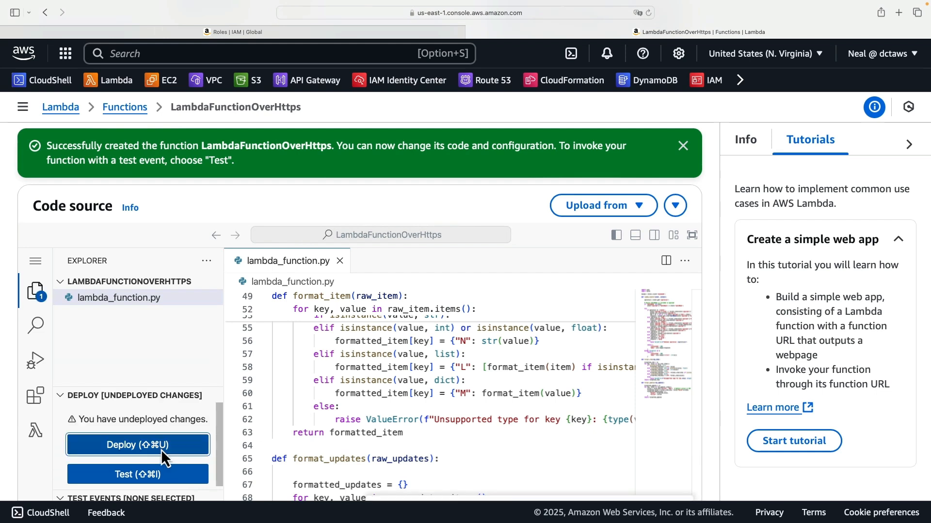
pyautogui.click(137, 444)
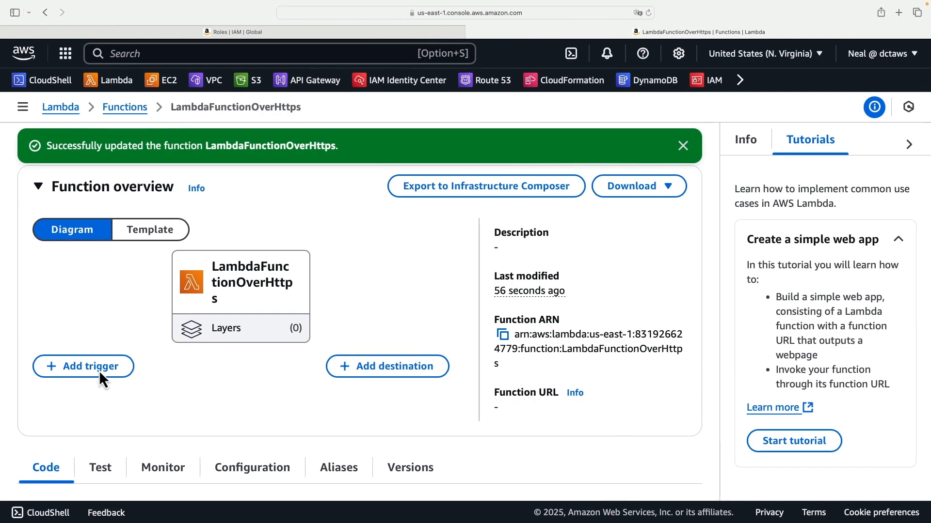
# - Set up the MyTest echo test event for the function
pyautogui.click(100, 467)
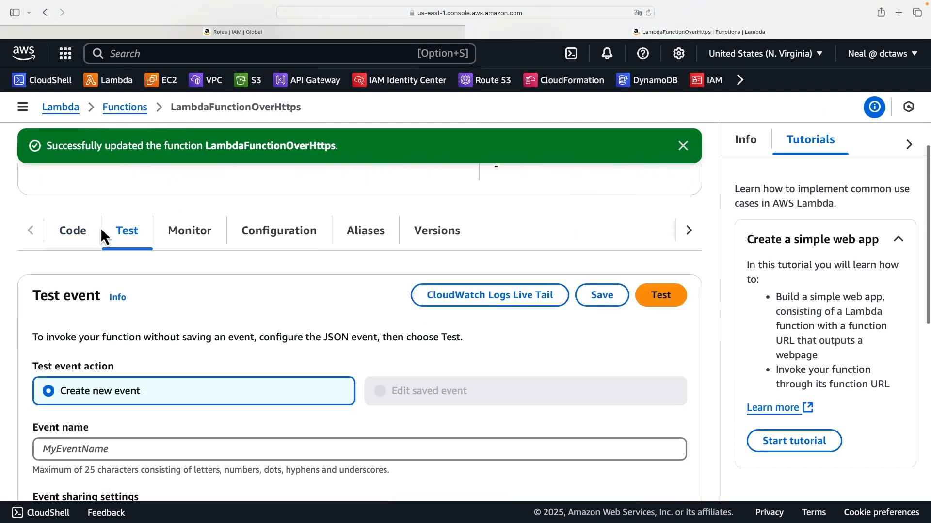
pyautogui.scroll(-3)
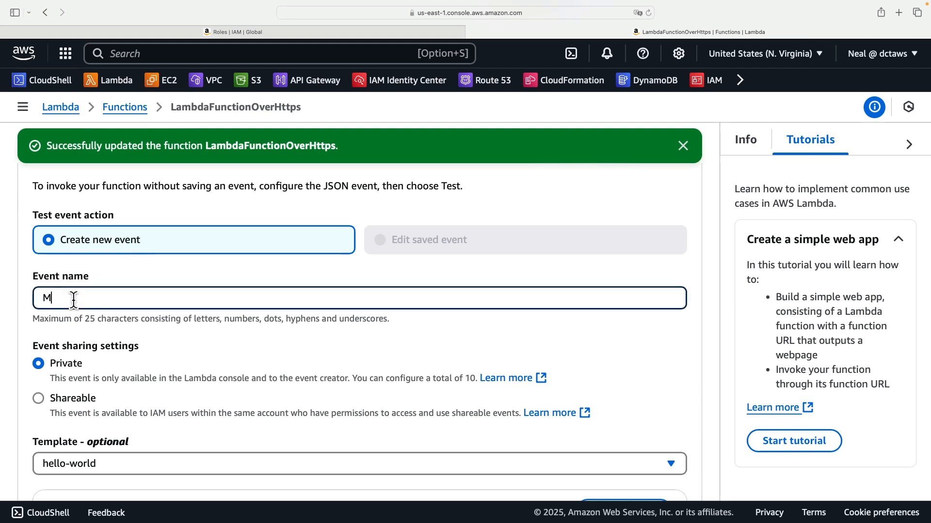
pyautogui.scroll(-3)
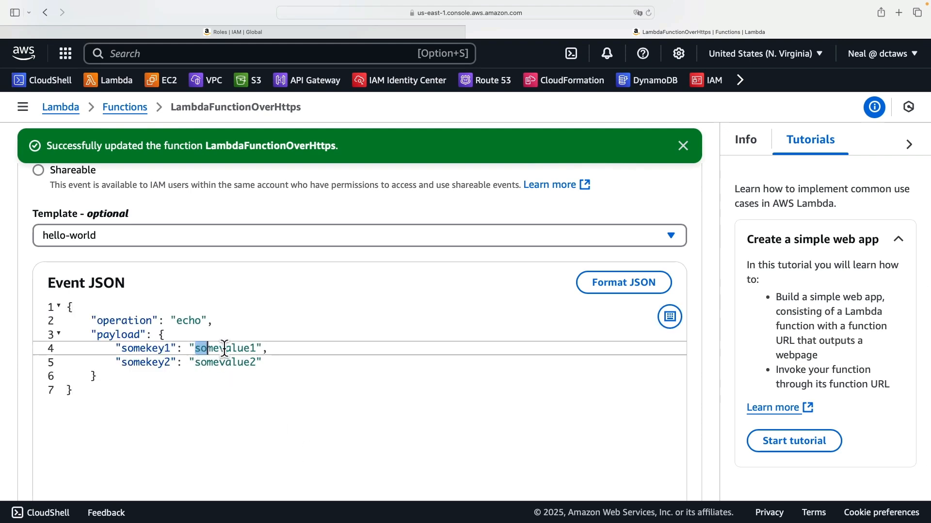
pyautogui.write('test')
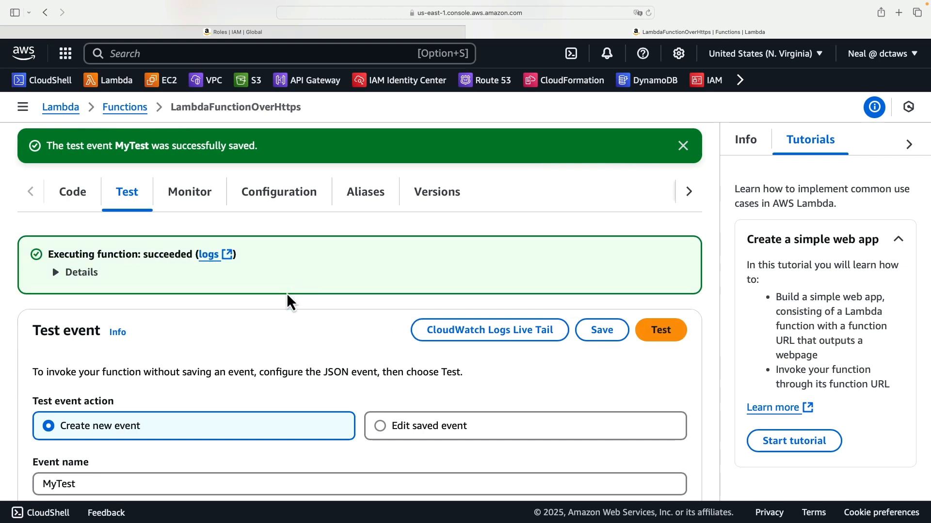
# - Run the test and review the details showing a 200 Success response
pyautogui.click(74, 272)
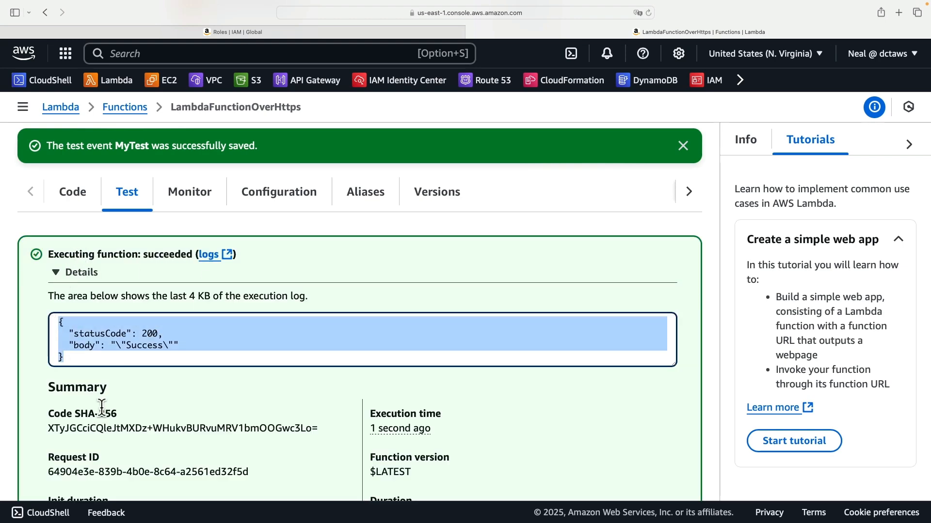
pyautogui.scroll(-3)
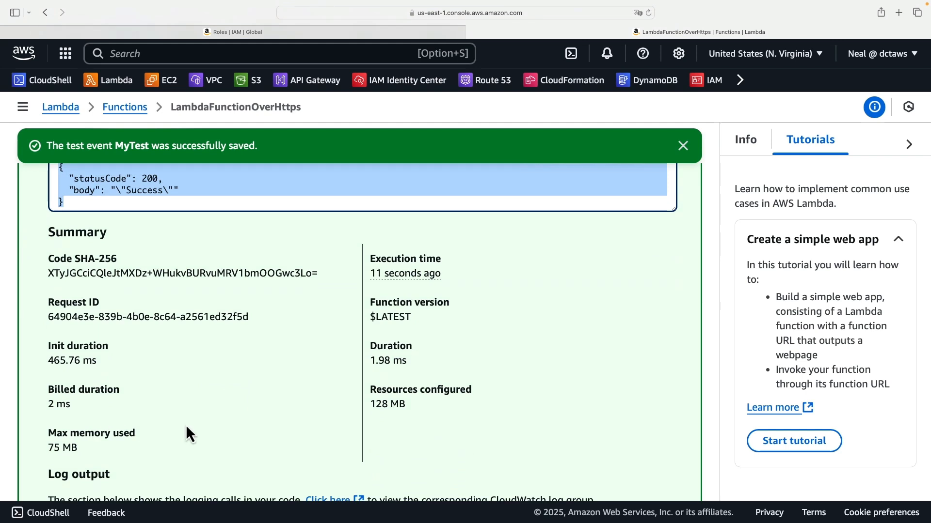
pyautogui.scroll(3)
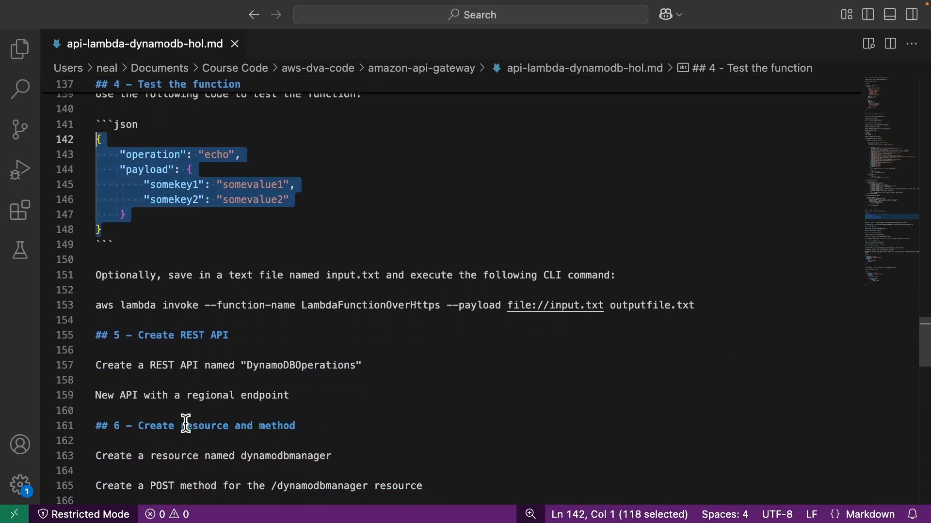
# - Select the REST API name DynamoDBOperations in the lab notes to copy it
pyautogui.scroll(-3)
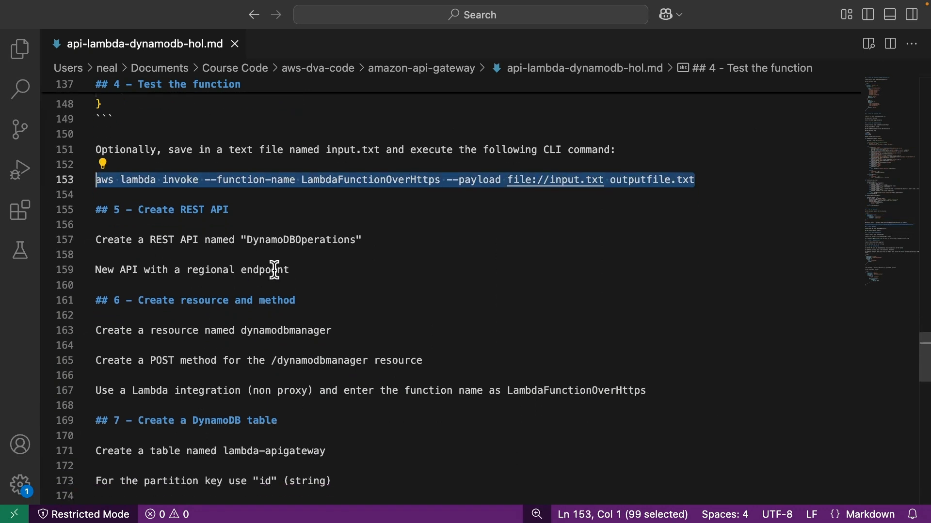
pyautogui.moveTo(152, 221)
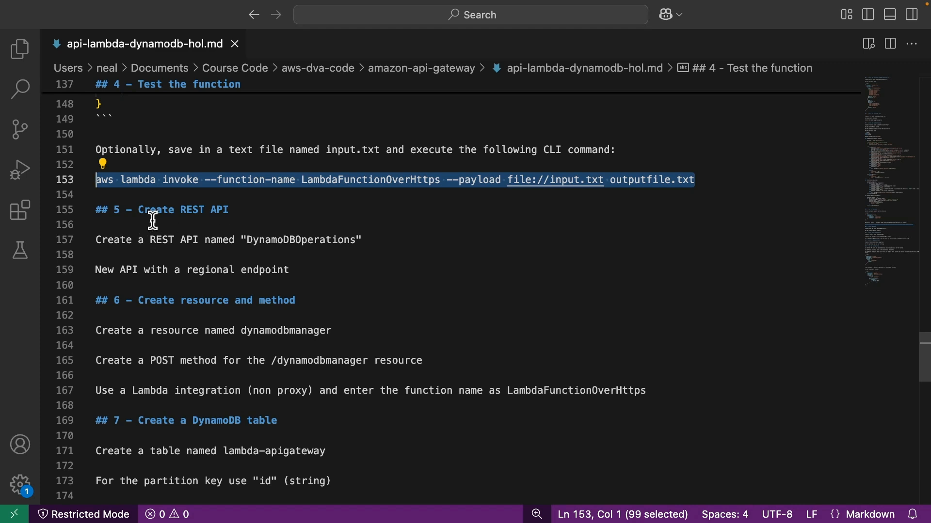
pyautogui.click(249, 255)
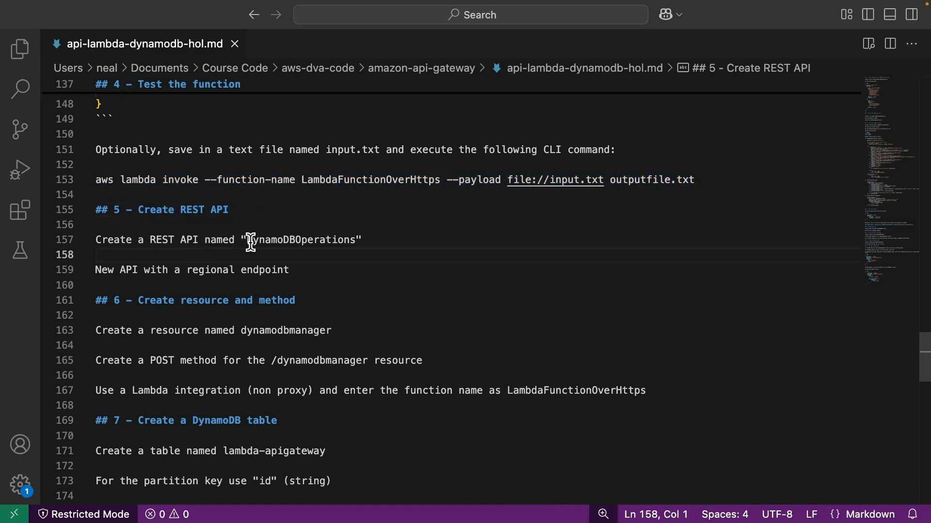
pyautogui.doubleClick(302, 240)
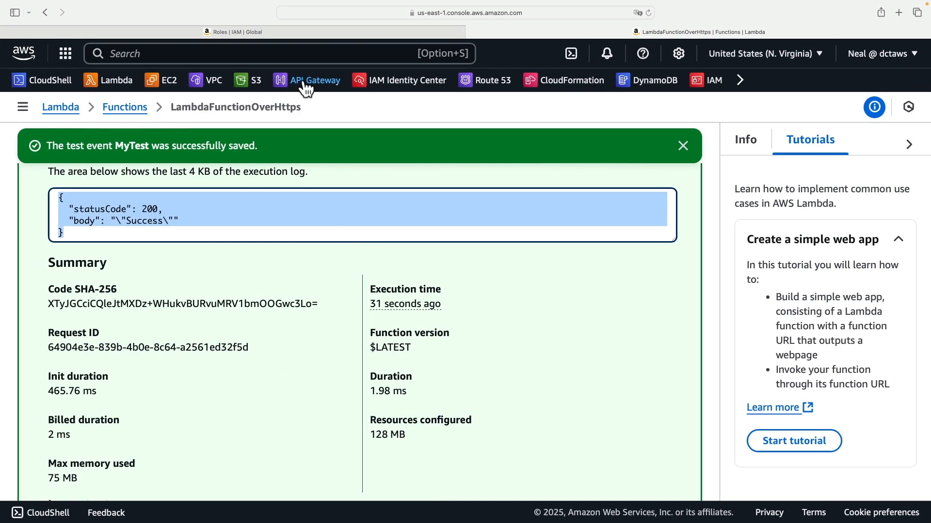
# - Start building a new REST API from the API Gateway service page
pyautogui.click(315, 80)
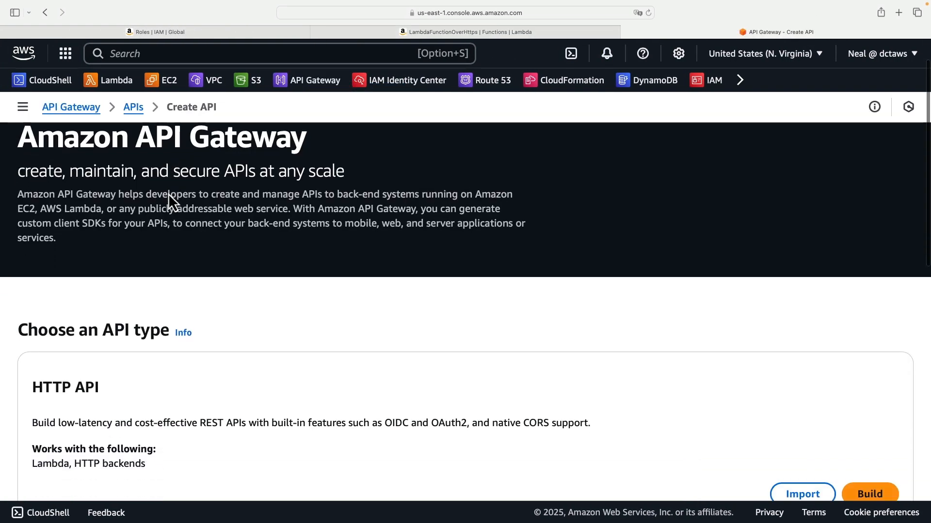
pyautogui.scroll(-3)
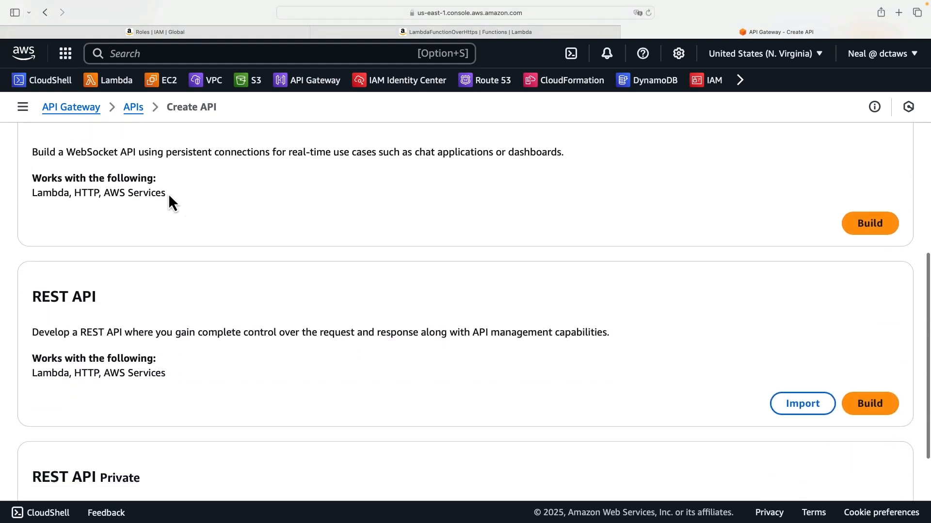
pyautogui.scroll(-3)
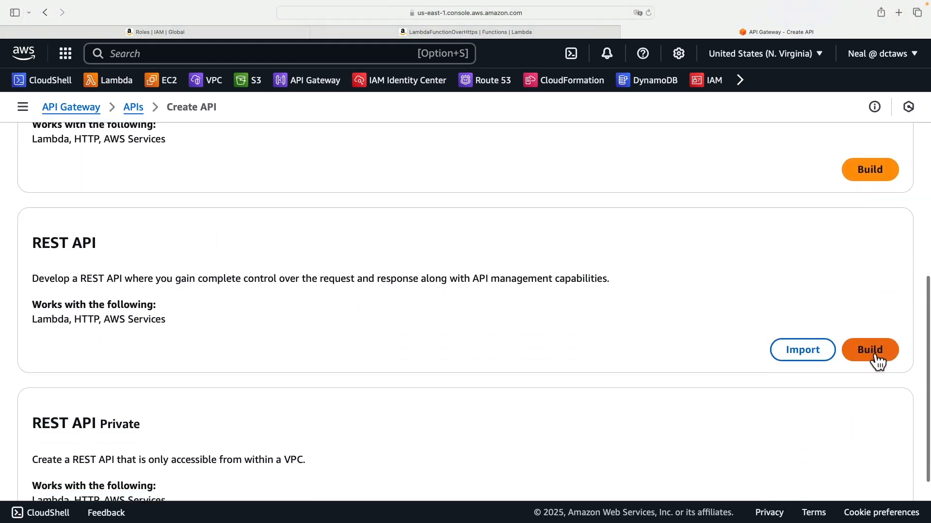
pyautogui.click(869, 350)
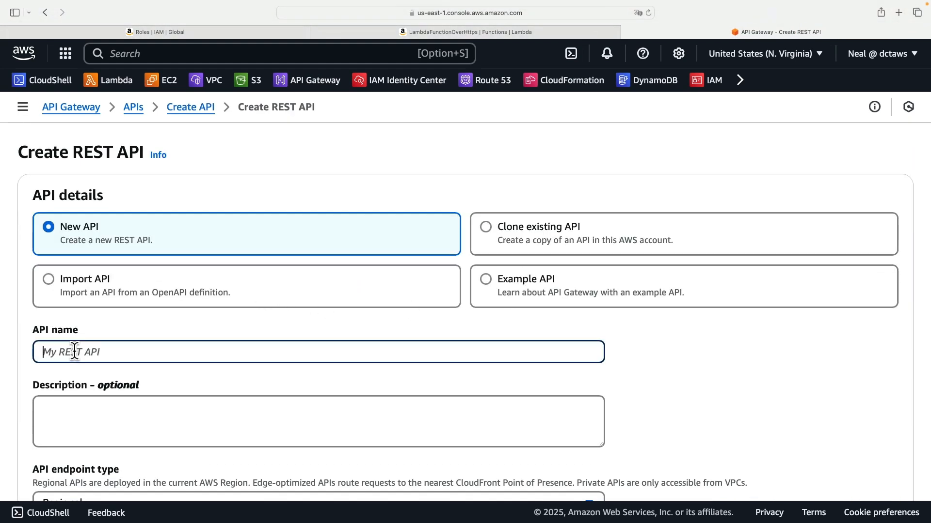
# - Create the regional REST API named DynamoDBOperations
pyautogui.write('DynamoDBOperations')
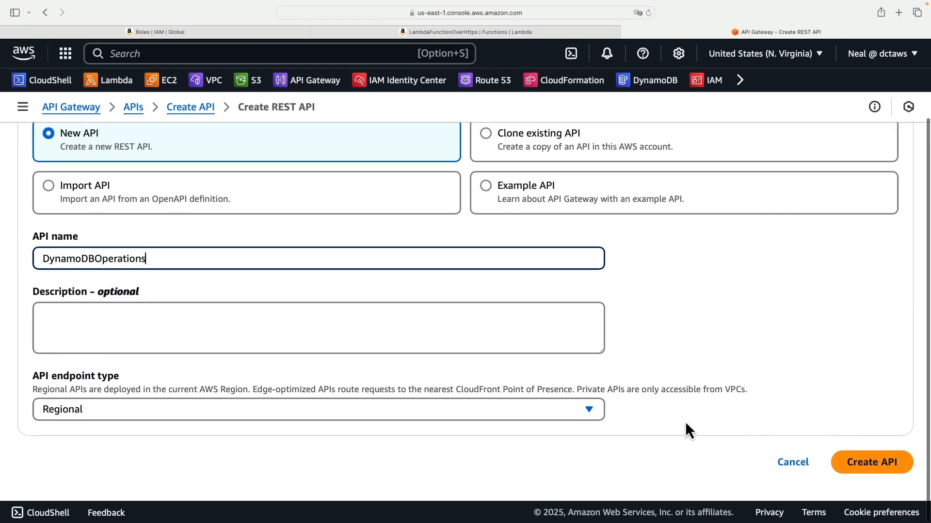
pyautogui.click(871, 462)
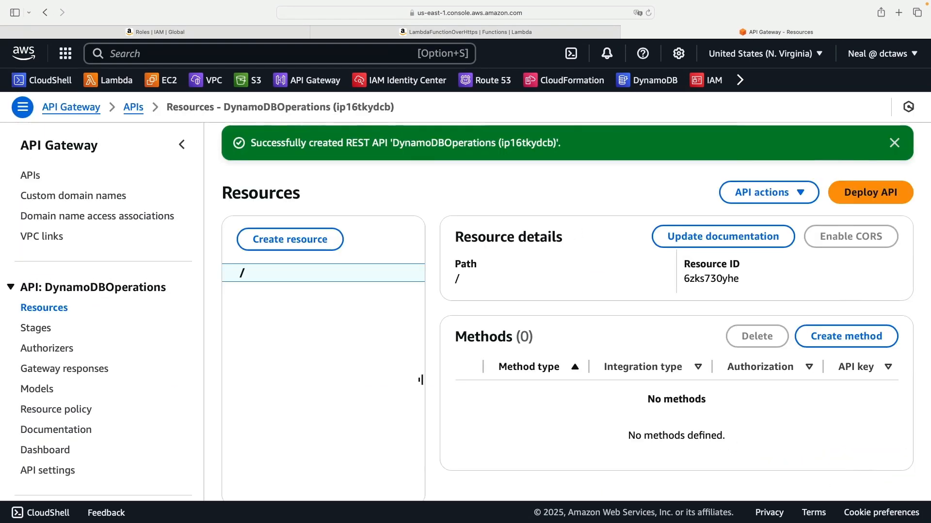
pyautogui.moveTo(469, 454)
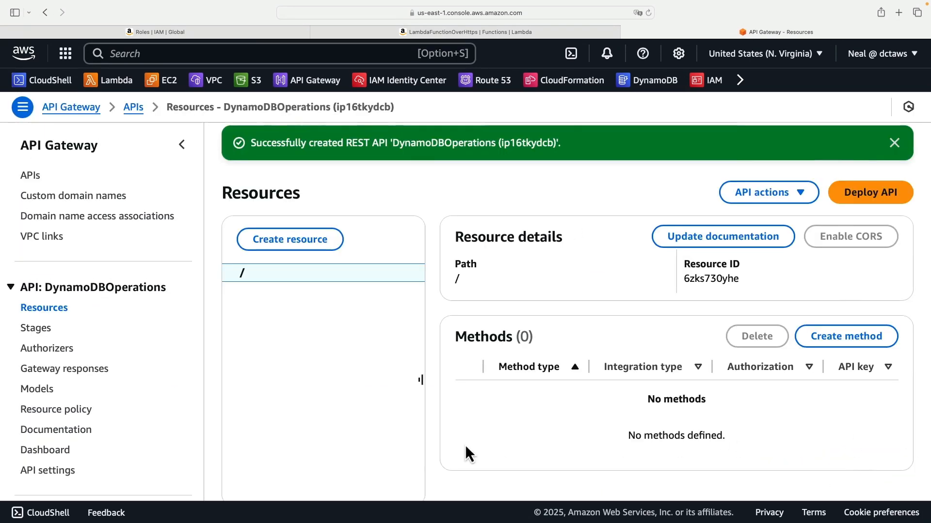
pyautogui.moveTo(302, 399)
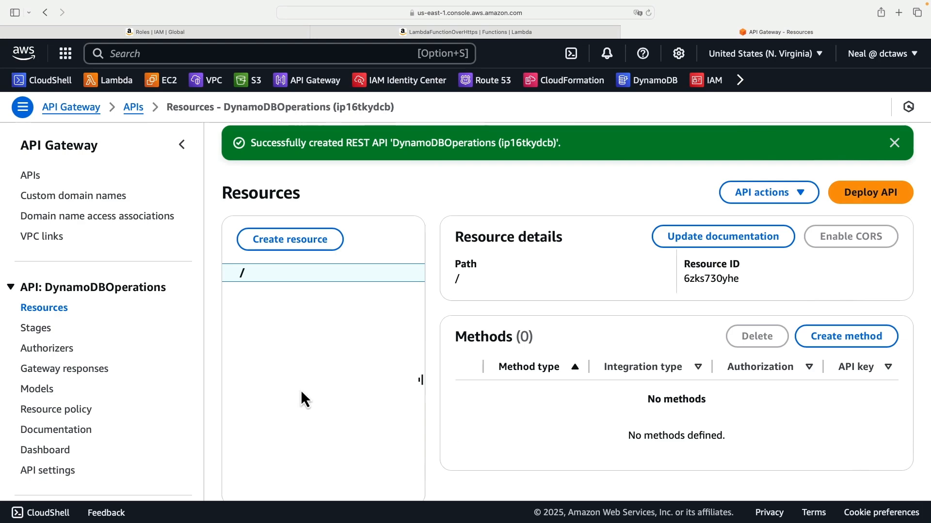
pyautogui.click(289, 240)
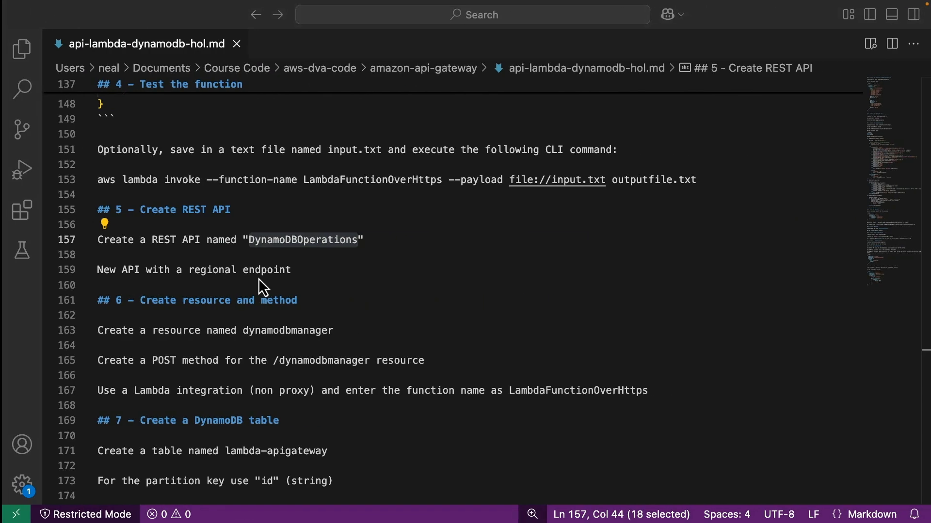
# - Select the resource name dynamodbmanager in step 6 of the lab notes
pyautogui.scroll(-3)
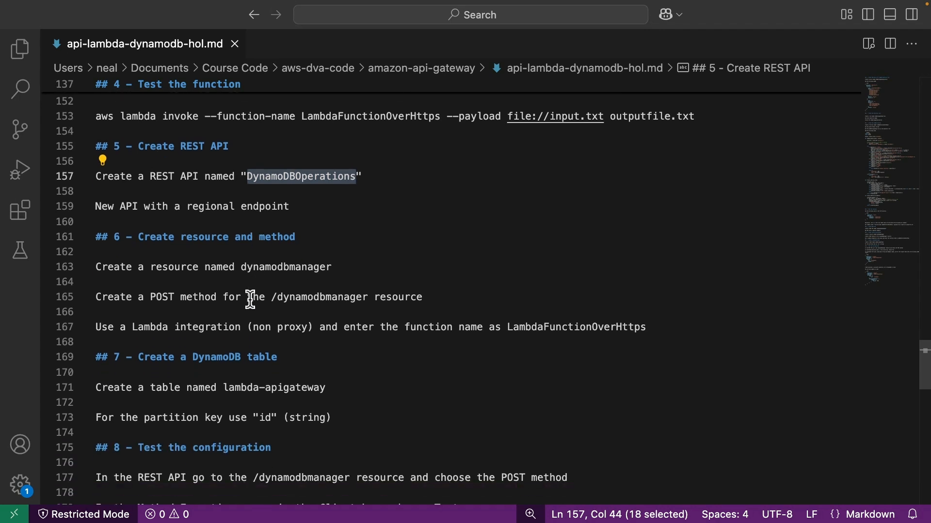
pyautogui.moveTo(281, 335)
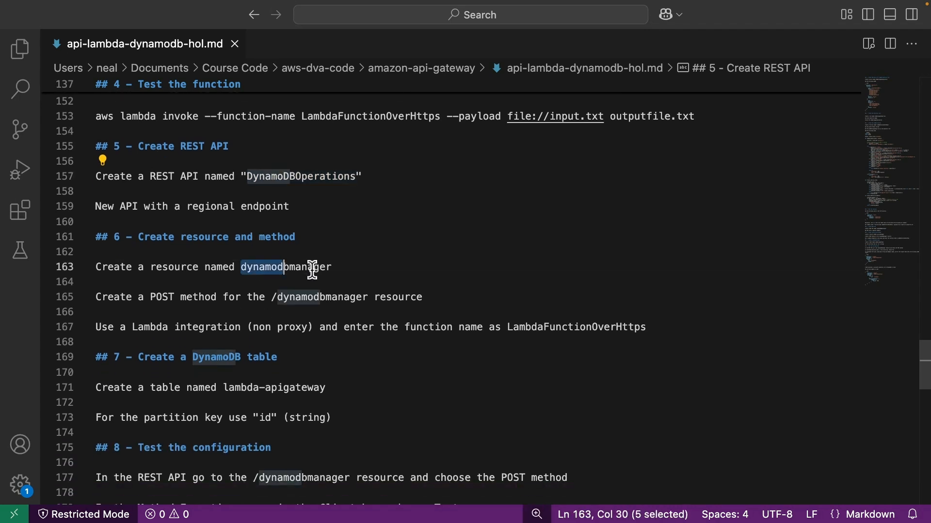
pyautogui.doubleClick(285, 267)
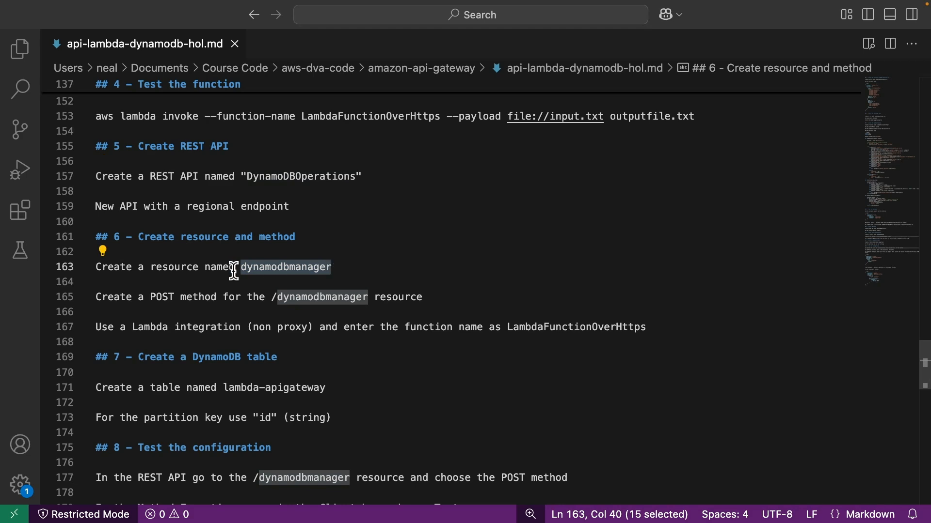
pyautogui.moveTo(339, 267)
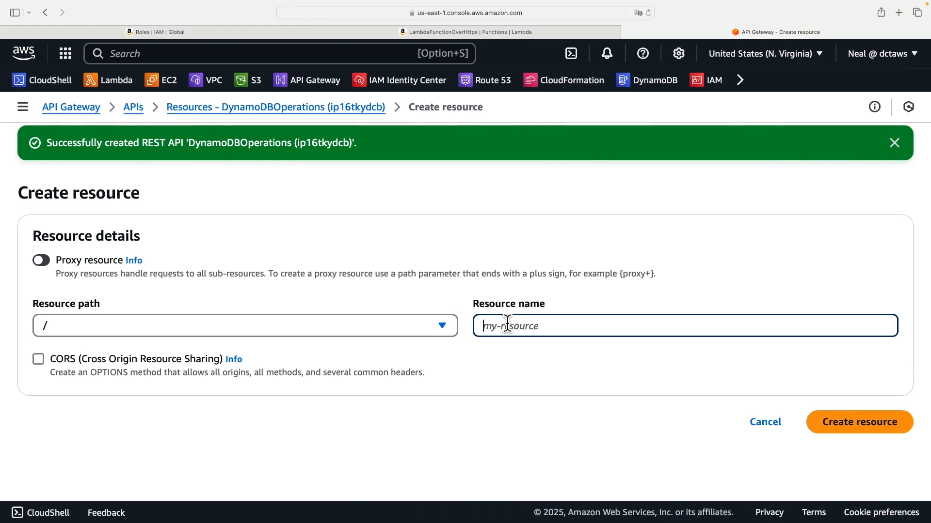
# - Create a resource named dynamodbmanager at the root of the DynamoDBOperations API
pyautogui.write('dynamodbmanager')
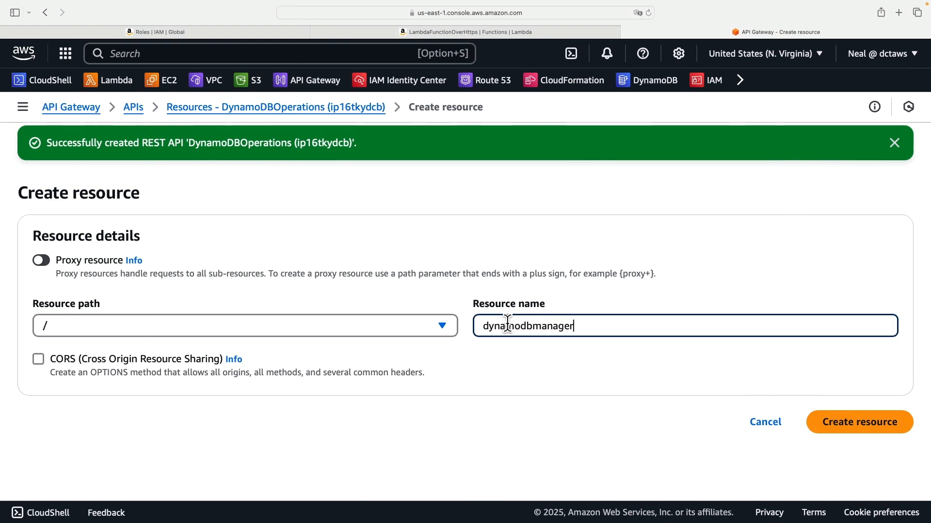
pyautogui.moveTo(726, 405)
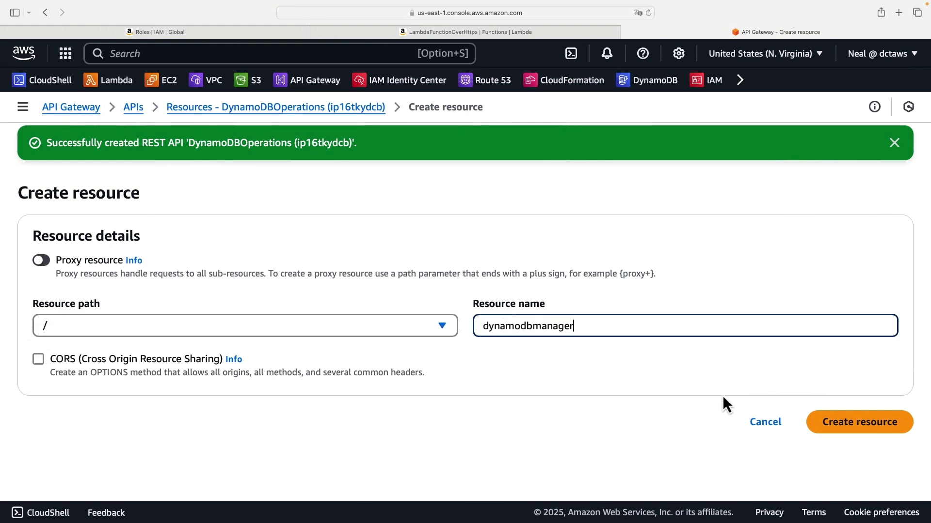
pyautogui.click(858, 422)
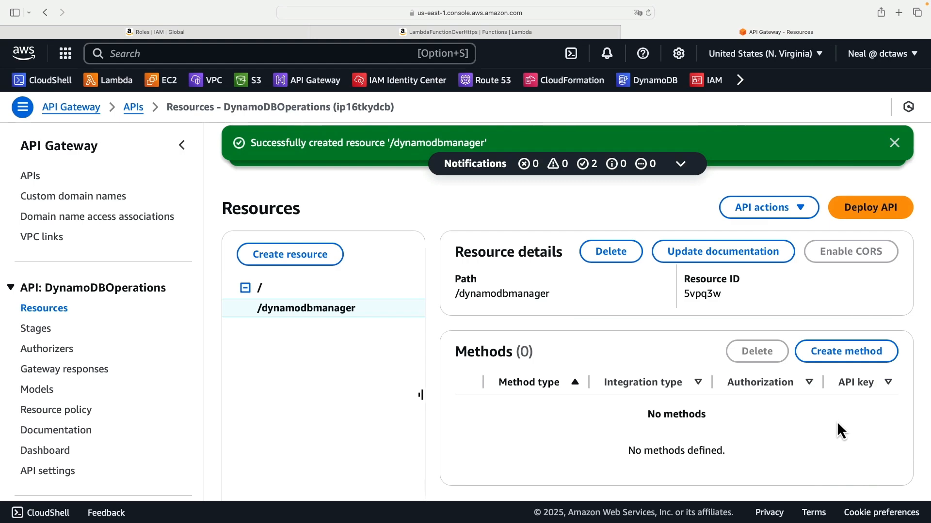
pyautogui.moveTo(738, 395)
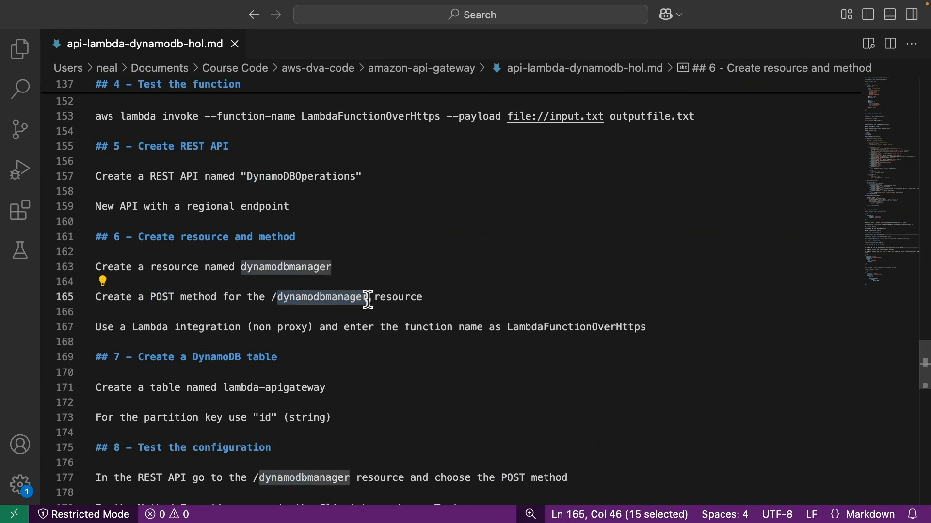
pyautogui.scroll(-3)
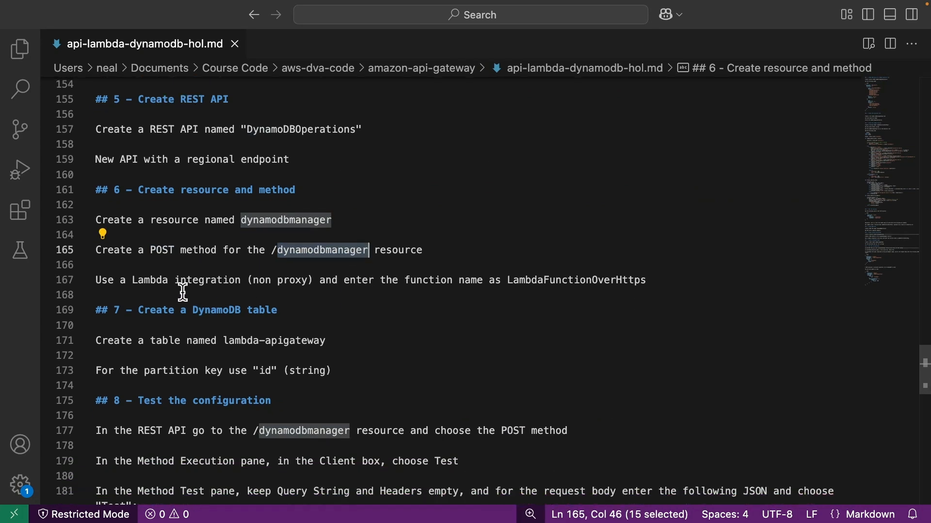
pyautogui.moveTo(398, 292)
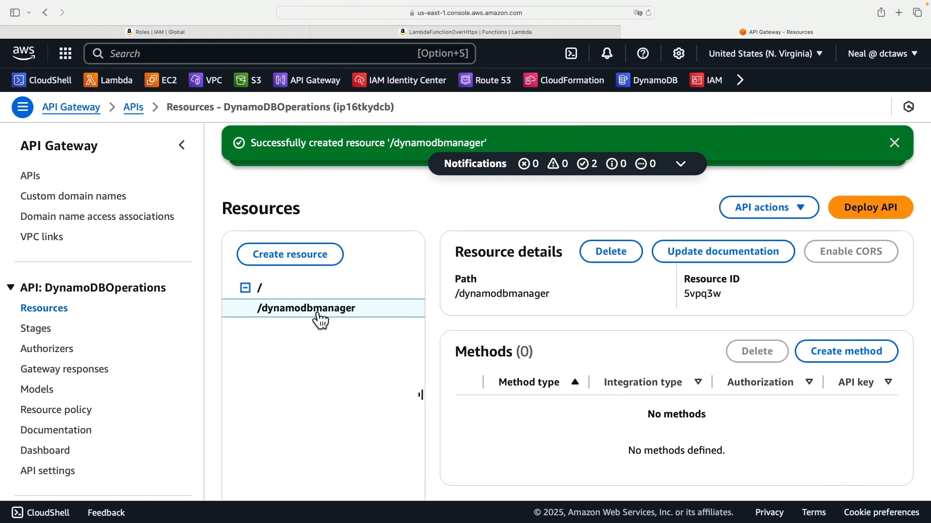
pyautogui.moveTo(845, 351)
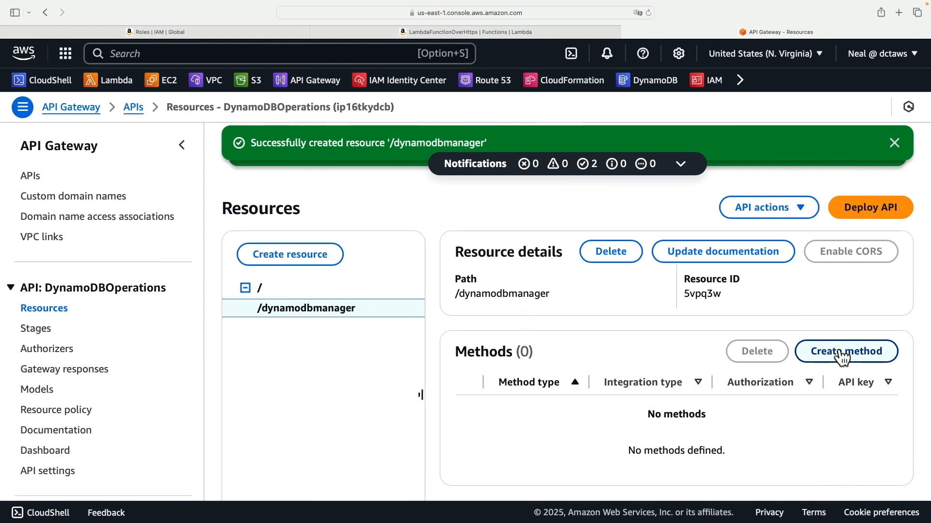
# - Add a POST method on /dynamodbmanager integrated with the LambdaFunctionOverHttps Lambda ARN
pyautogui.click(846, 351)
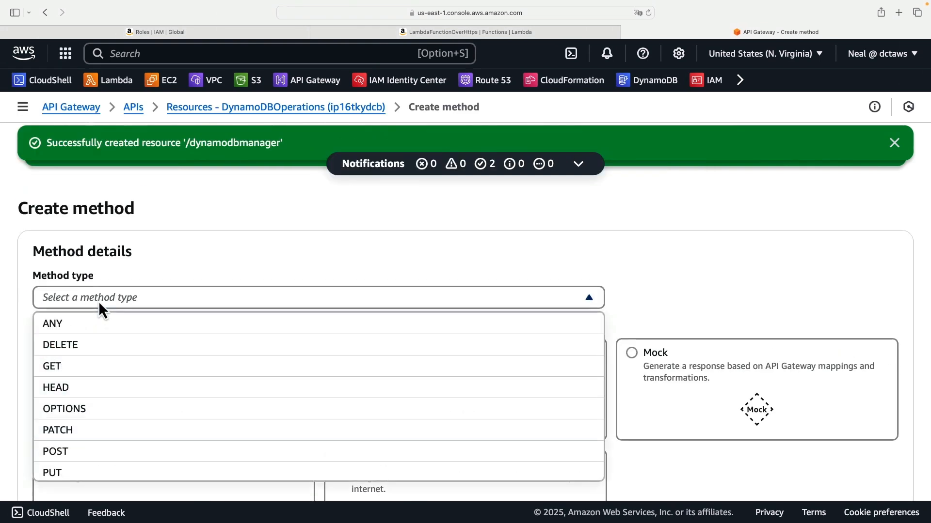
pyautogui.click(55, 451)
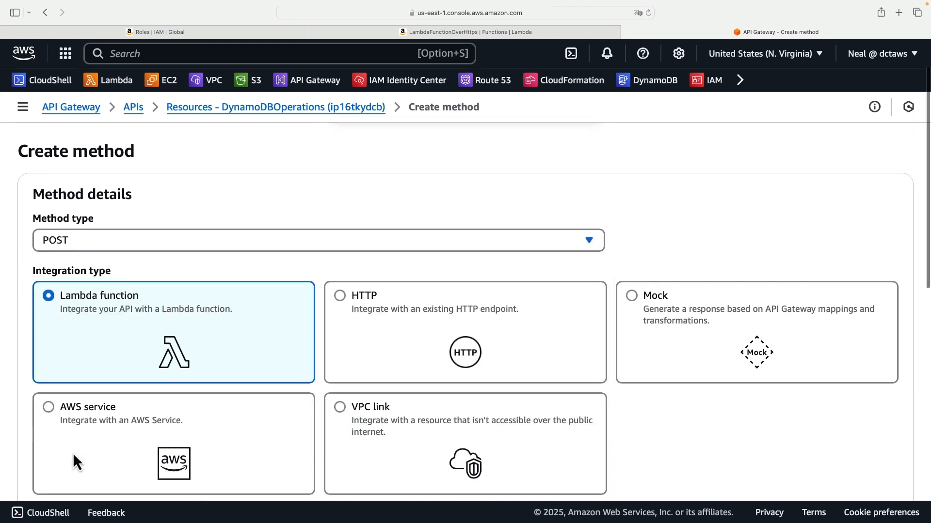
pyautogui.scroll(-3)
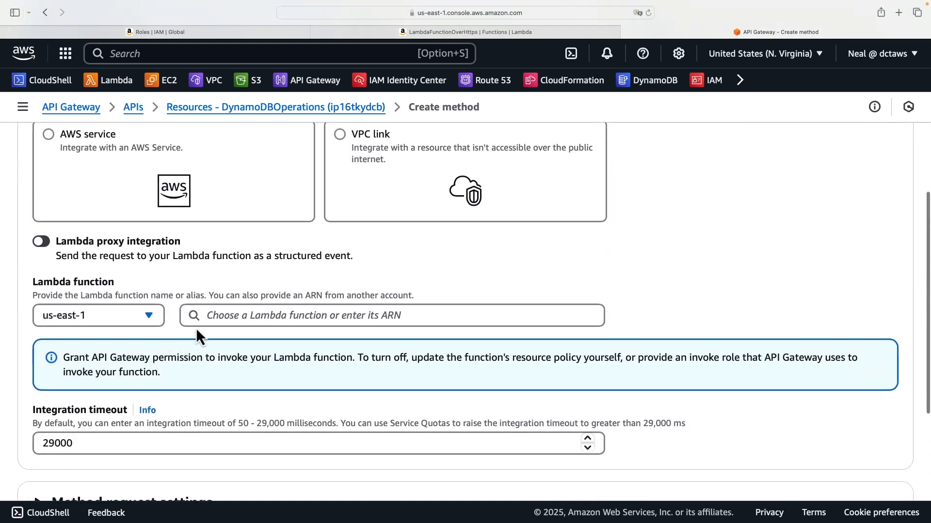
pyautogui.write('arn:aws:lambda:us-east-1:831926624779:function:LambdaFunctionOverHttps')
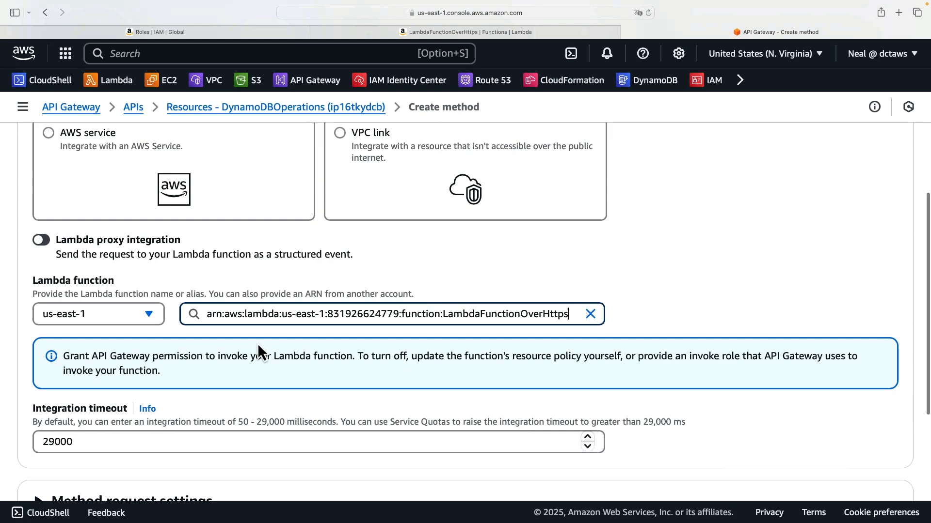
pyautogui.scroll(-3)
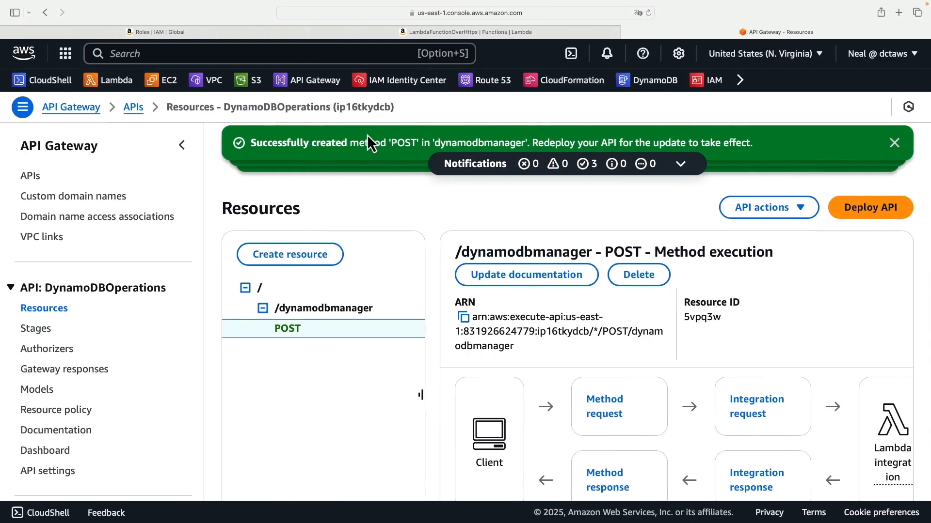
# - In a new DynamoDB tab, begin table lambda-apigateway with partition key id
pyautogui.rightClick(653, 80)
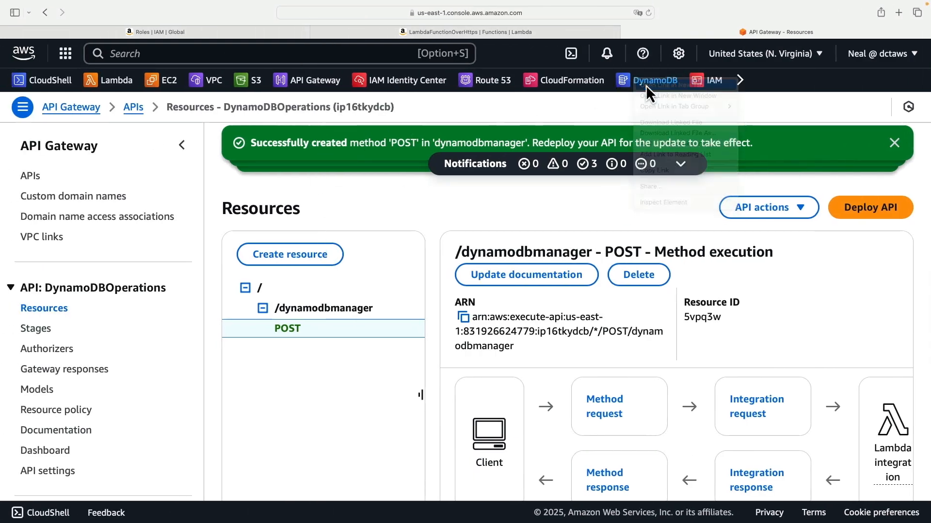
pyautogui.click(679, 86)
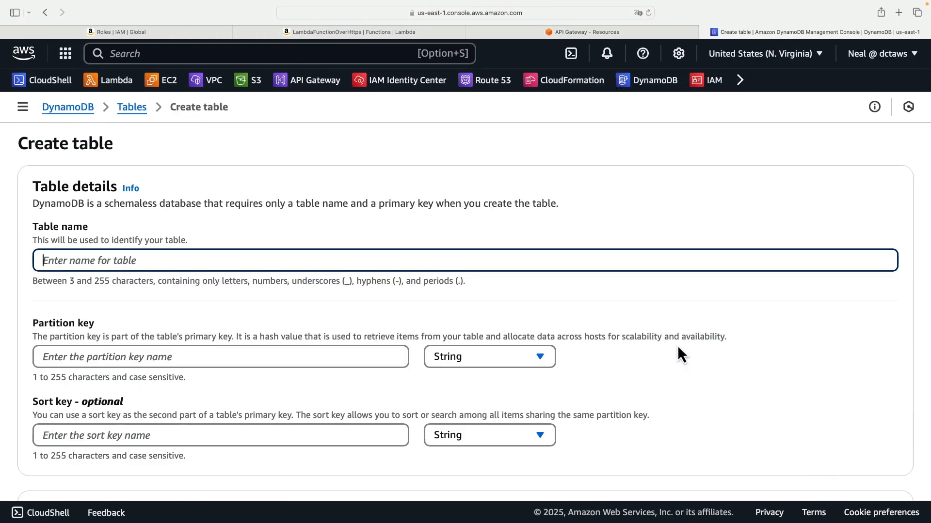
pyautogui.write('lambda-apigateway')
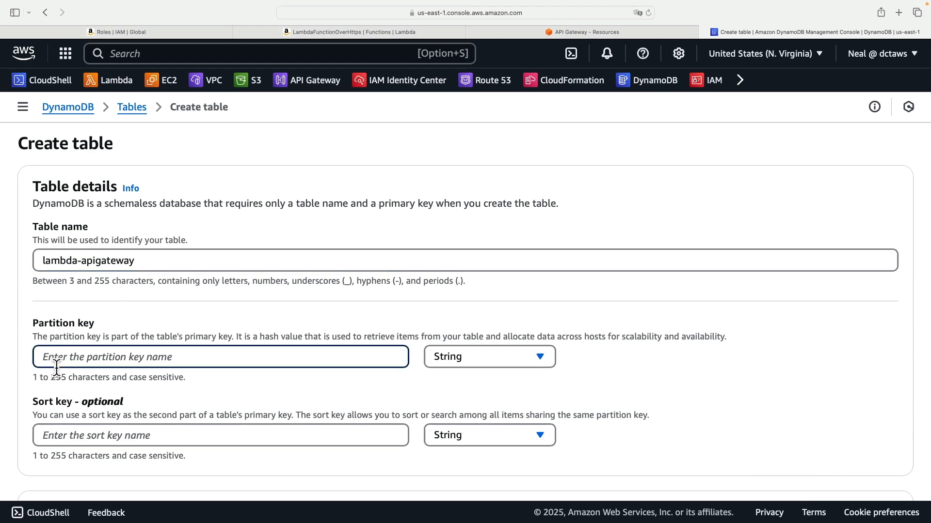
pyautogui.write('id')
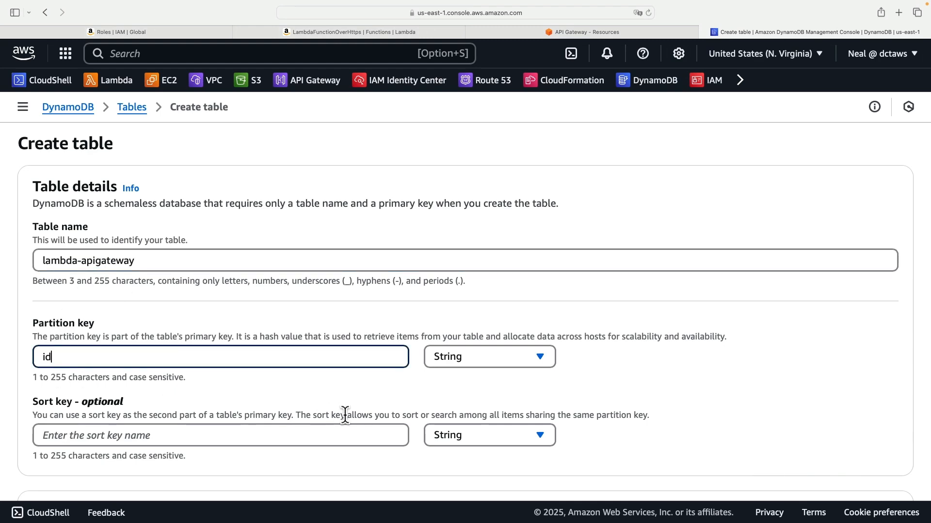
pyautogui.scroll(-3)
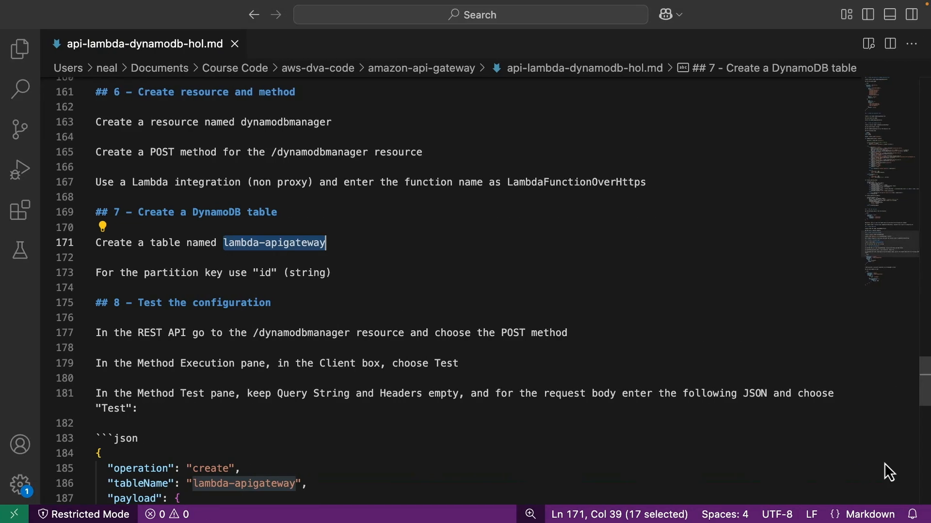
# - Locate step 8's POST test instructions and the create-item JSON request body in the notes
pyautogui.scroll(-3)
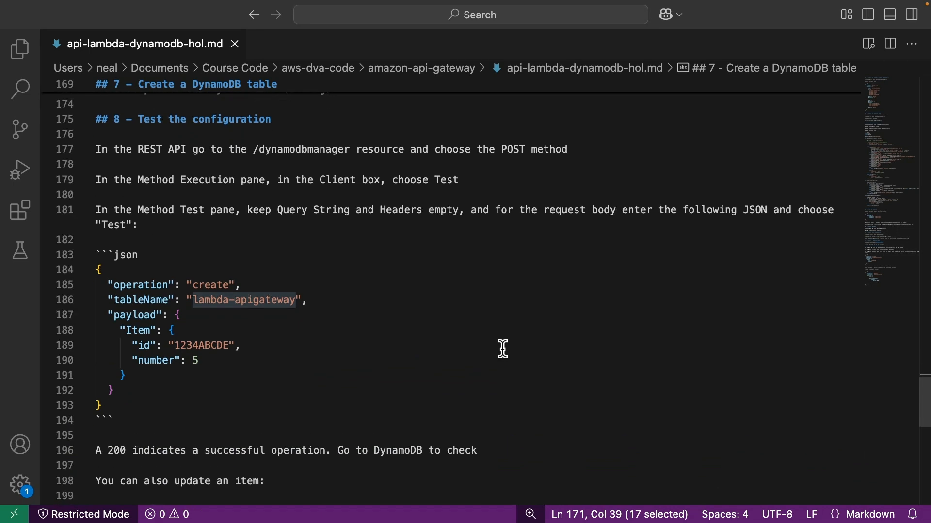
pyautogui.moveTo(137, 158)
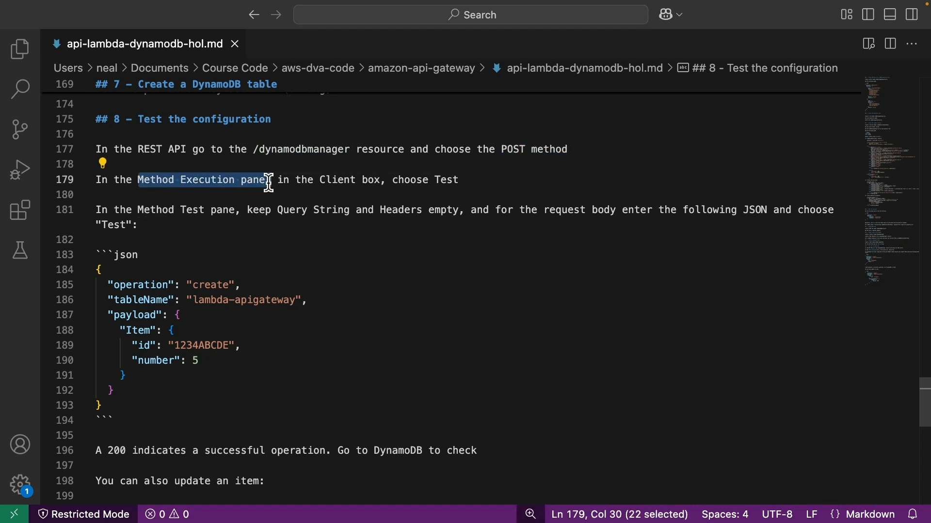
pyautogui.doubleClick(445, 180)
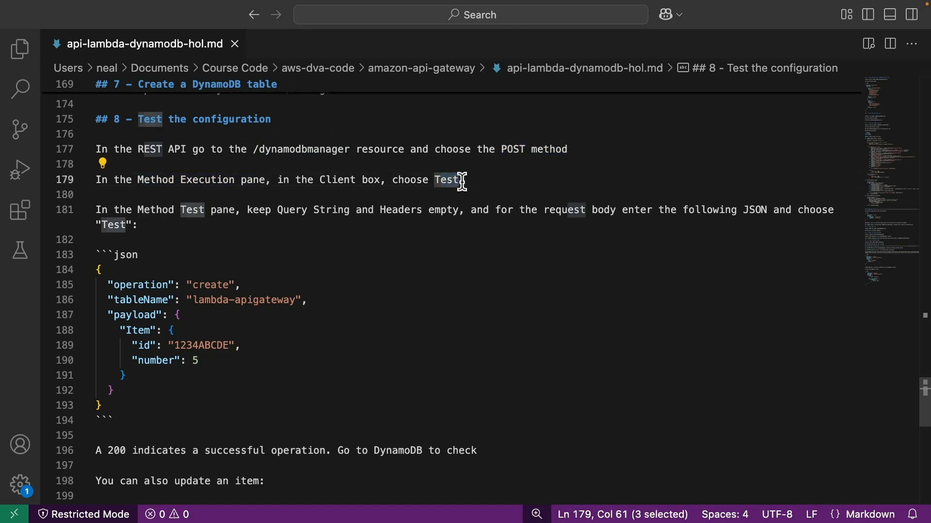
pyautogui.moveTo(163, 260)
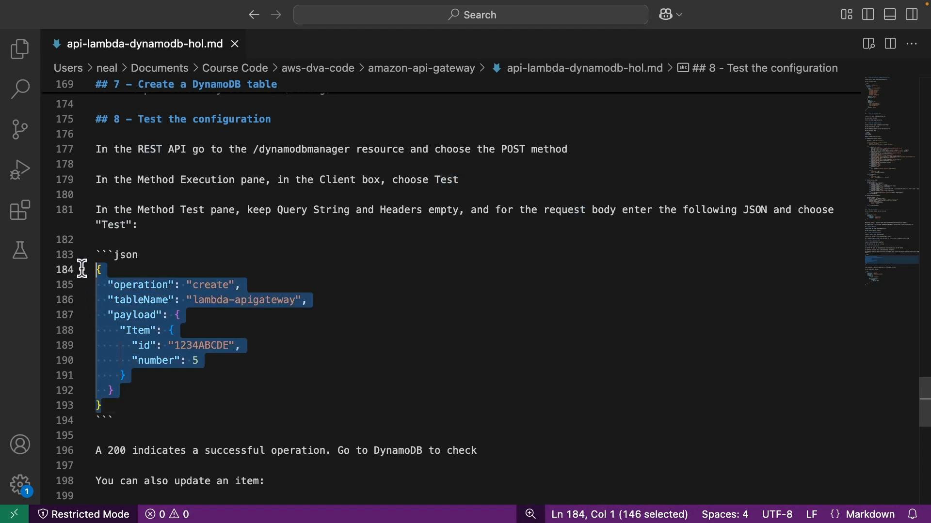
pyautogui.moveTo(571, 366)
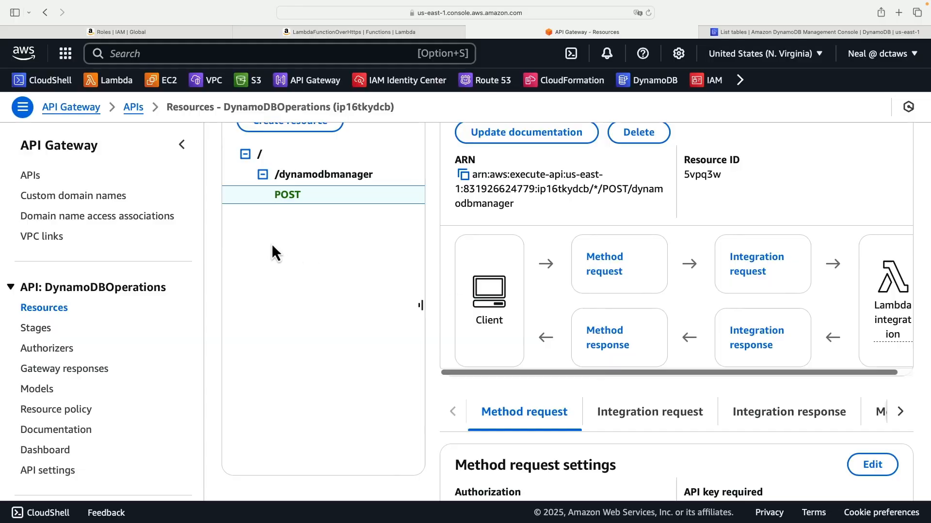
# - Bring up the test form for the POST /dynamodbmanager method
pyautogui.scroll(3)
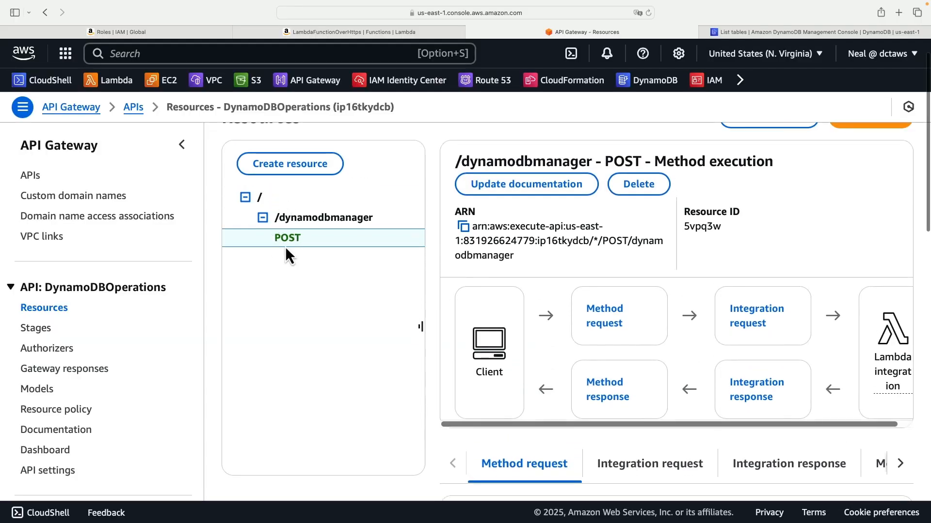
pyautogui.scroll(-3)
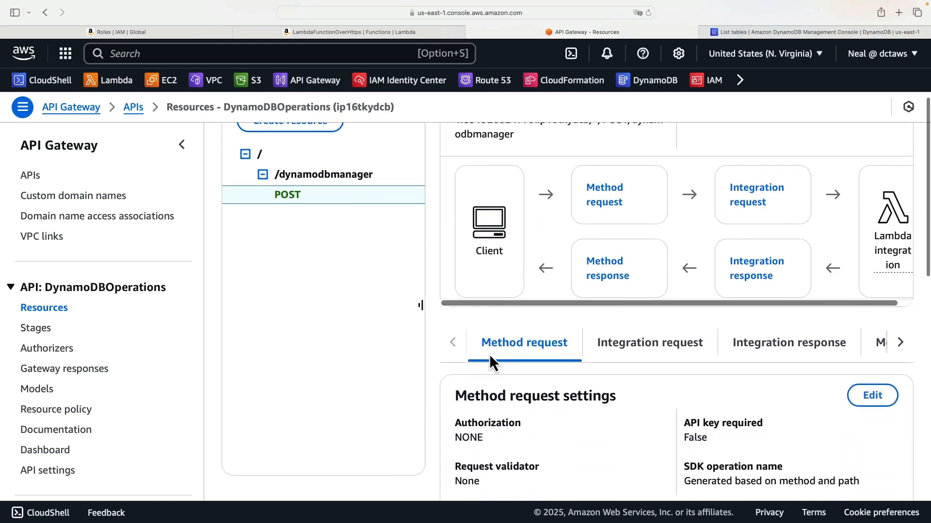
pyautogui.scroll(-3)
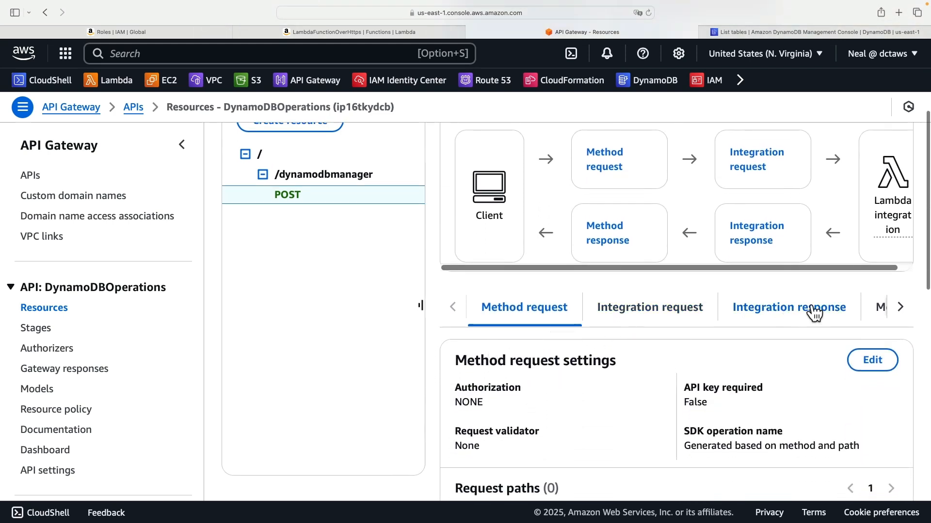
pyautogui.click(900, 307)
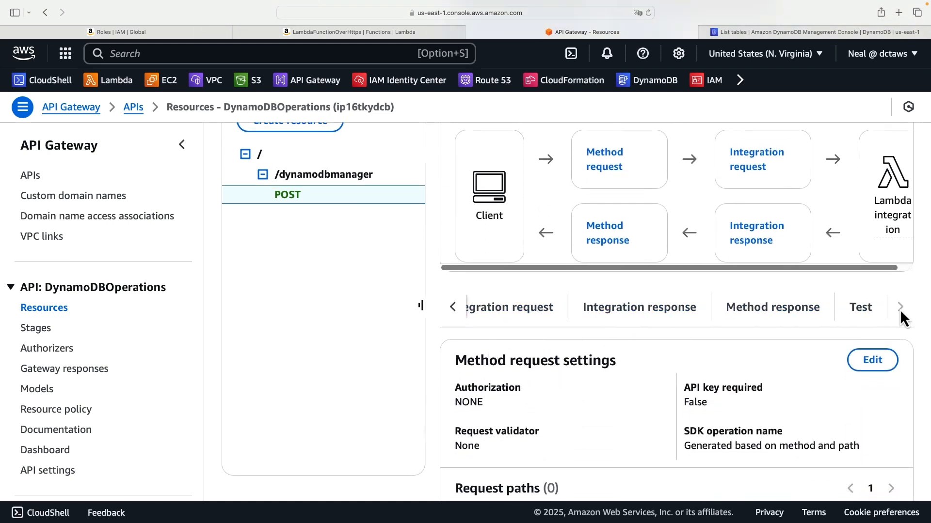
pyautogui.click(860, 308)
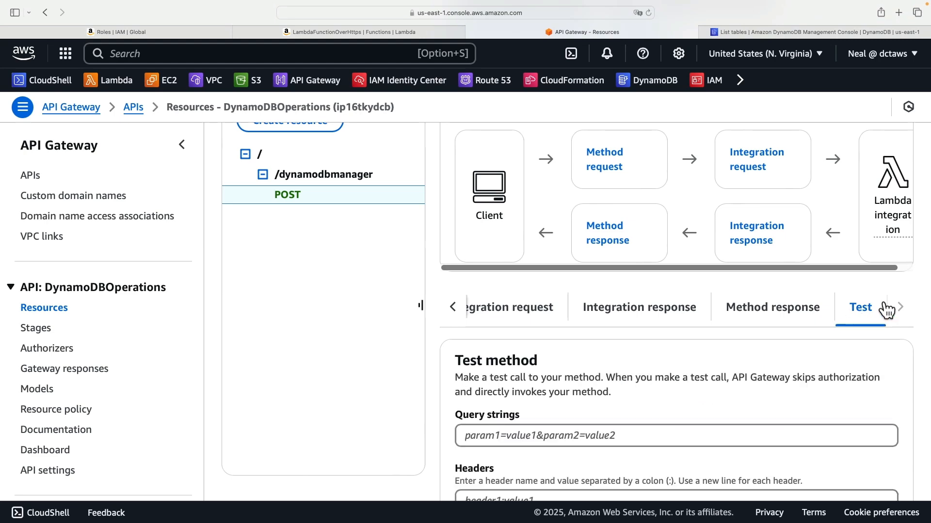
# - Review the 200 response and logs for creating item 1234ABCDE with number 5
pyautogui.scroll(-3)
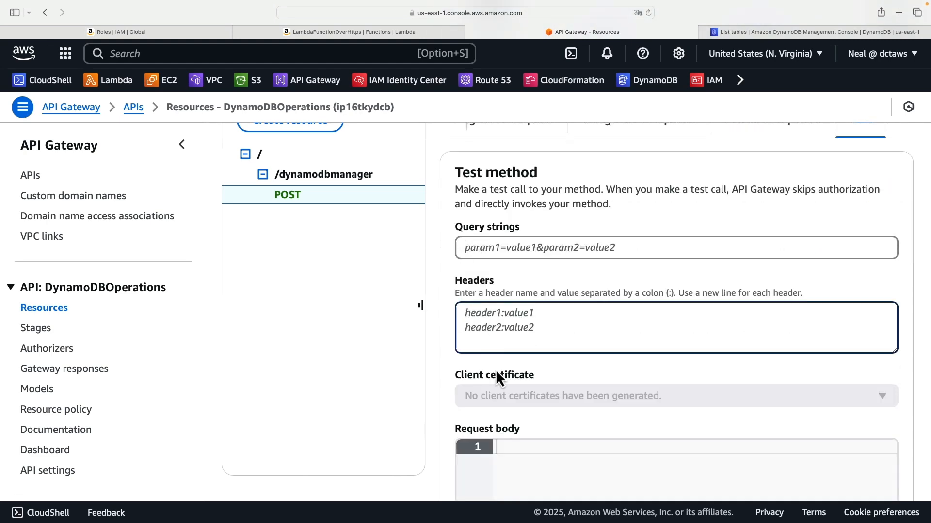
pyautogui.scroll(-3)
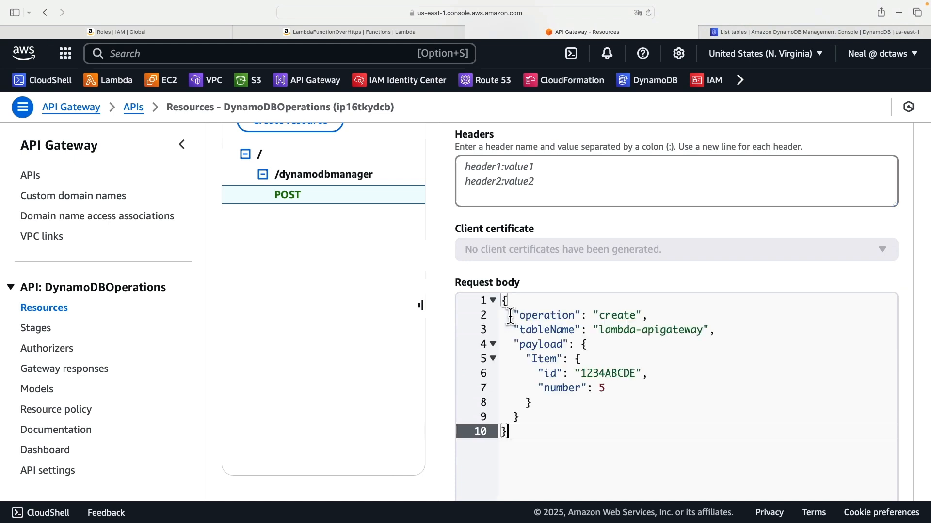
pyautogui.scroll(-3)
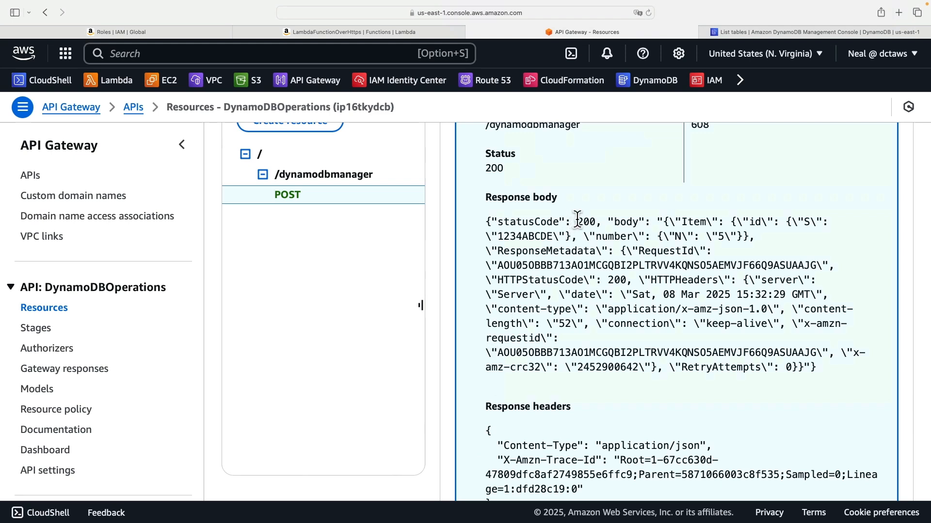
pyautogui.scroll(-3)
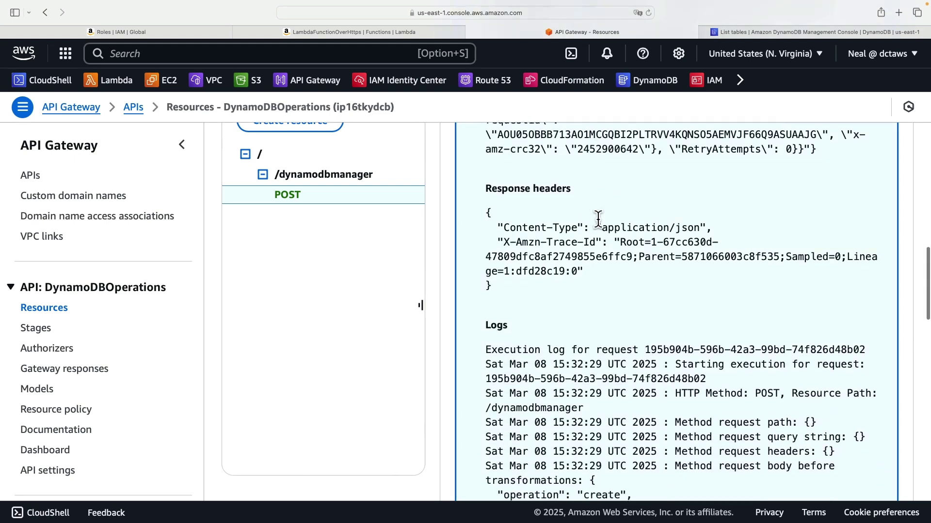
pyautogui.scroll(-3)
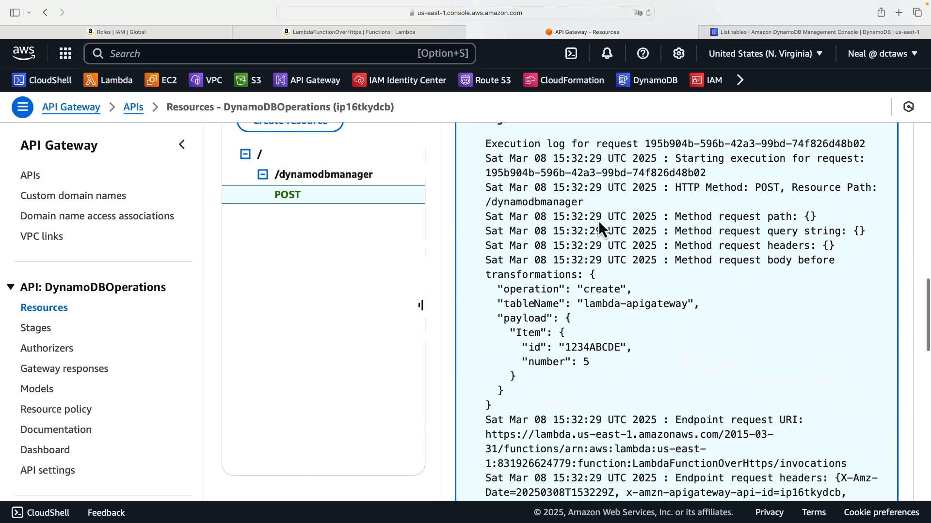
pyautogui.scroll(-3)
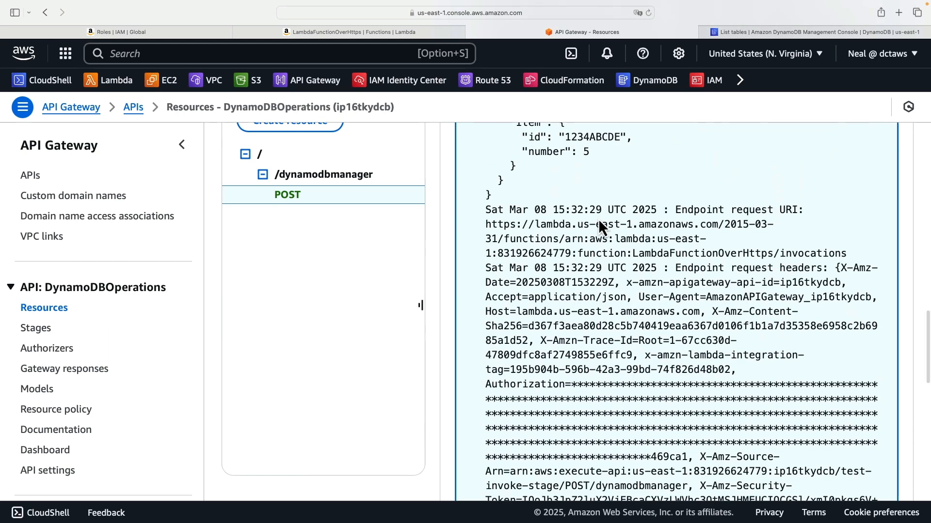
# - Explore the lambda-apigateway table's items, showing item 1234ABCDE with number 5
pyautogui.click(813, 31)
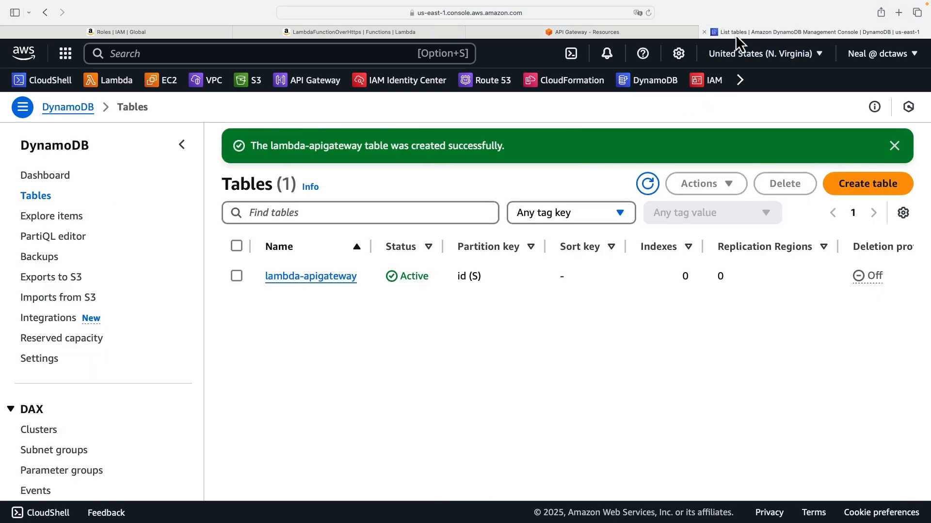
pyautogui.moveTo(46, 236)
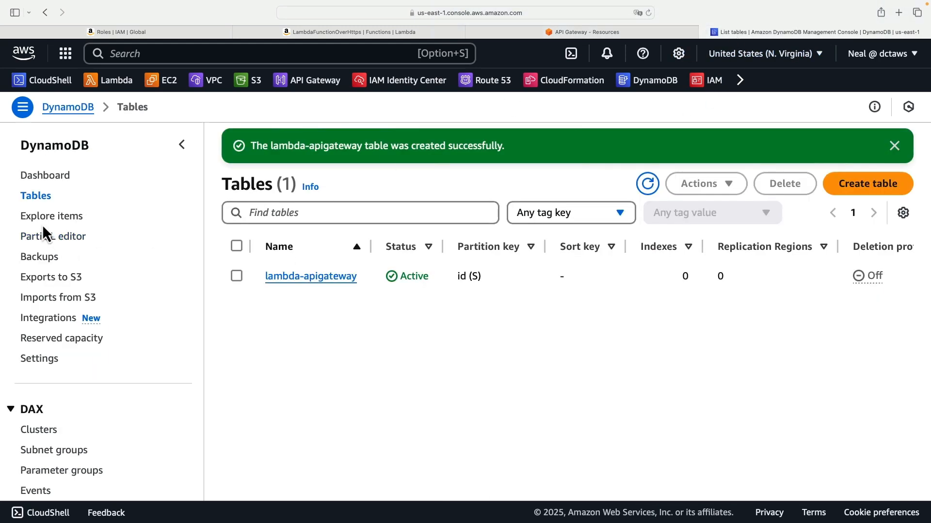
pyautogui.click(51, 215)
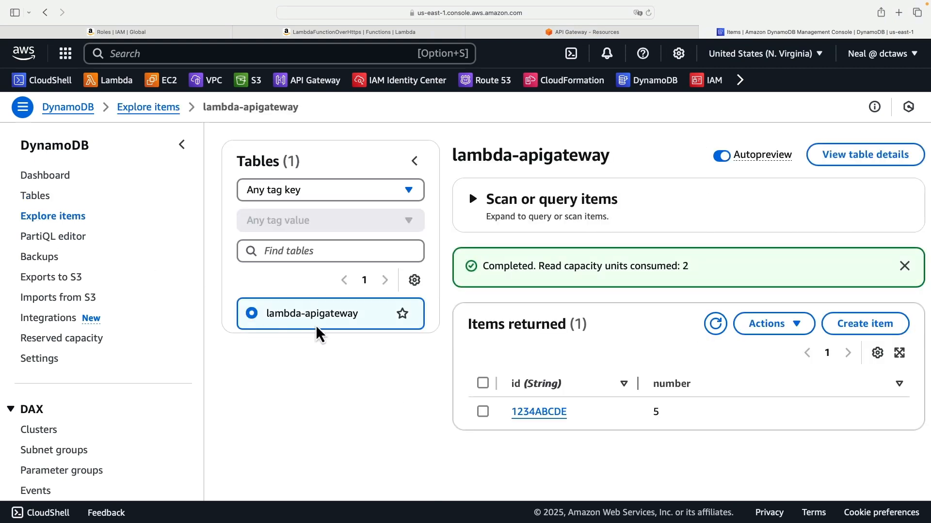
pyautogui.moveTo(462, 464)
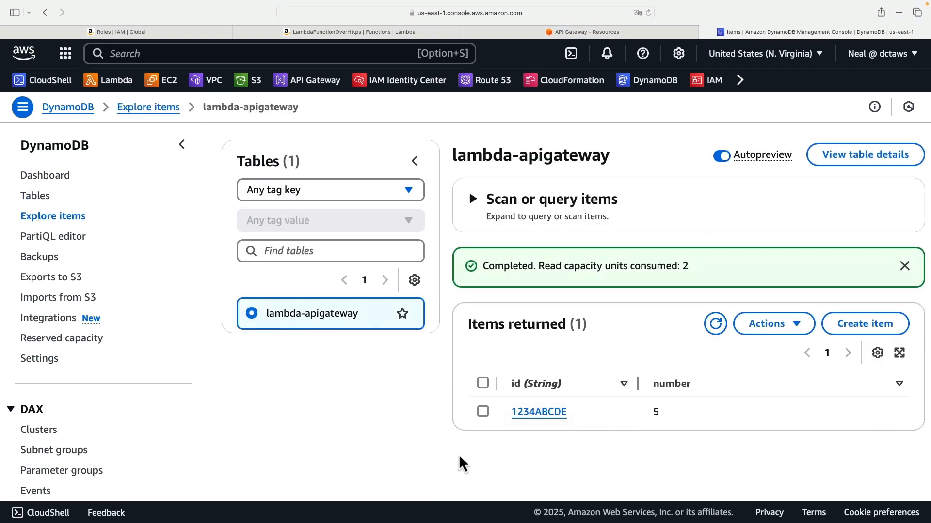
pyautogui.moveTo(575, 428)
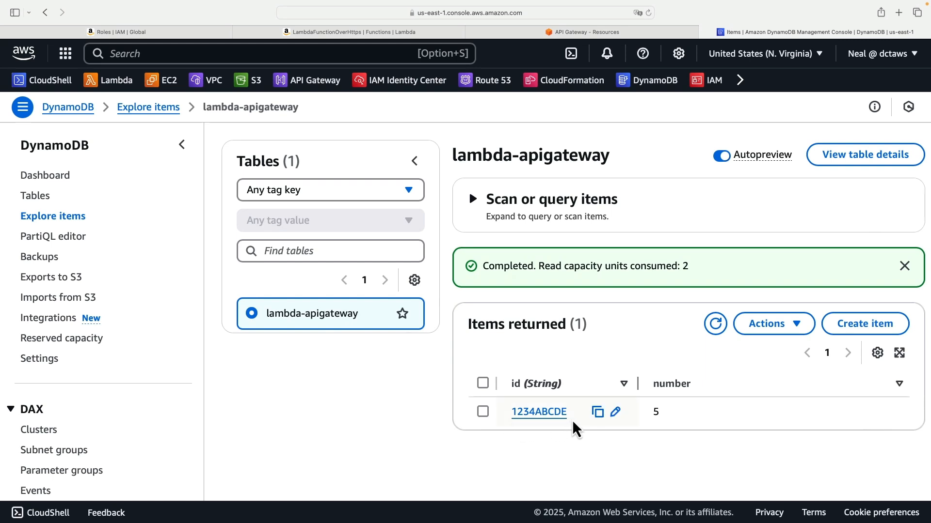
pyautogui.moveTo(562, 466)
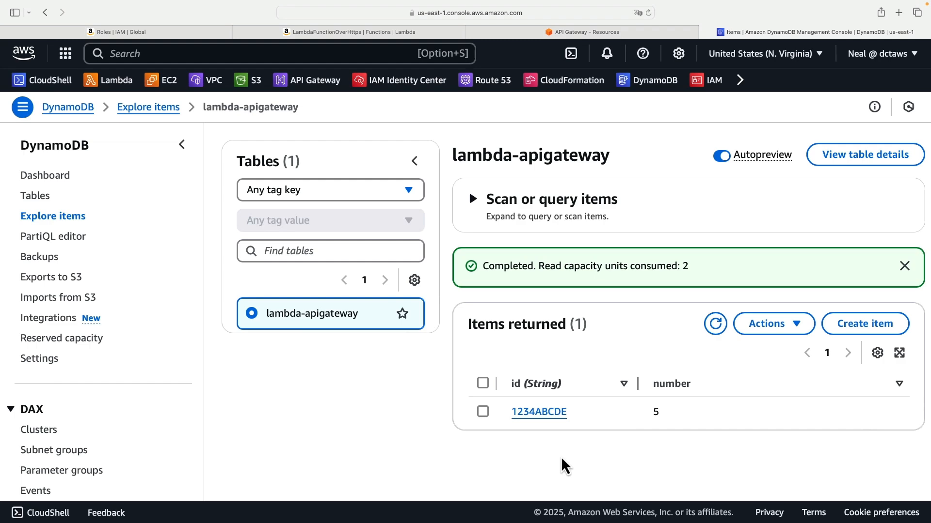
pyautogui.moveTo(507, 48)
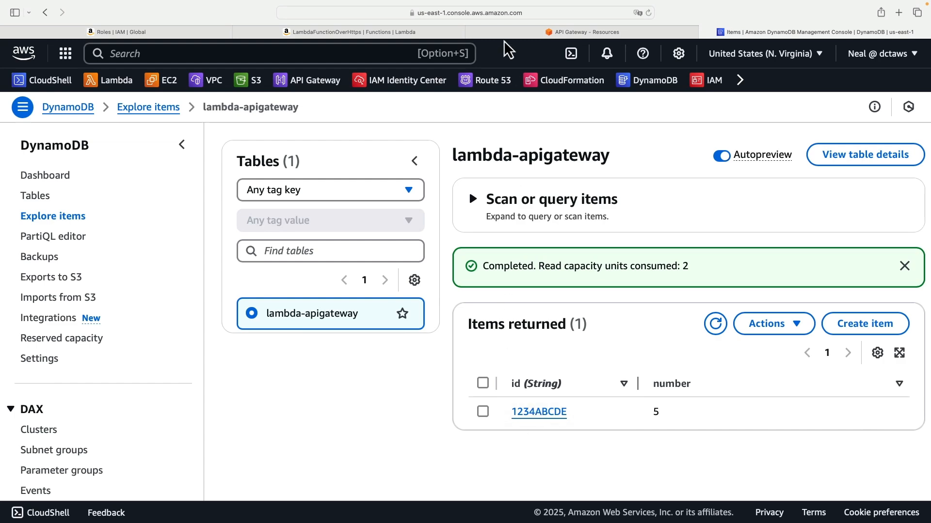
# - Send a second POST test creating item 1234A2121 with number 10
pyautogui.click(582, 31)
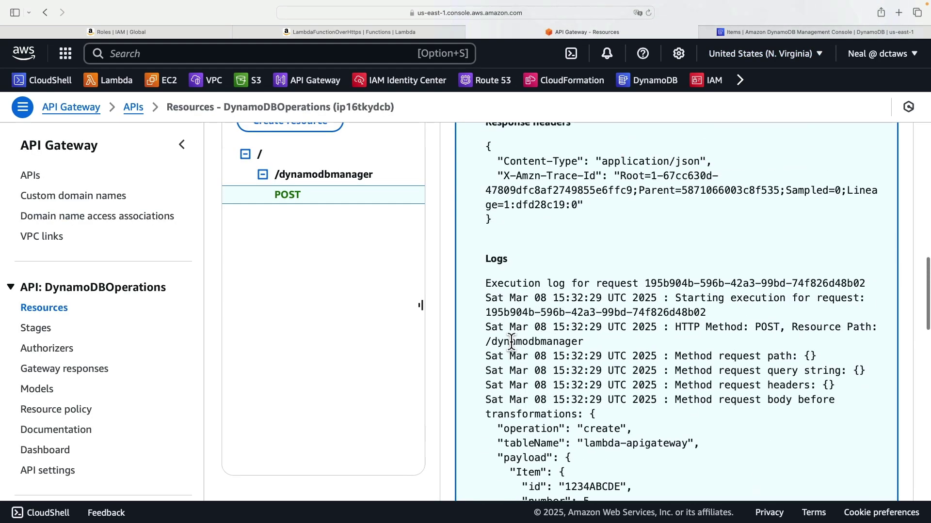
pyautogui.scroll(3)
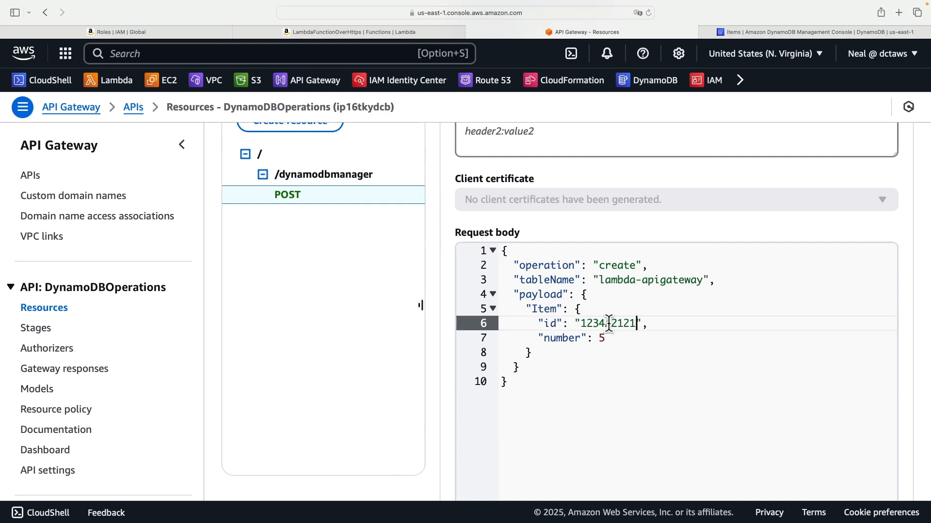
pyautogui.write('1')
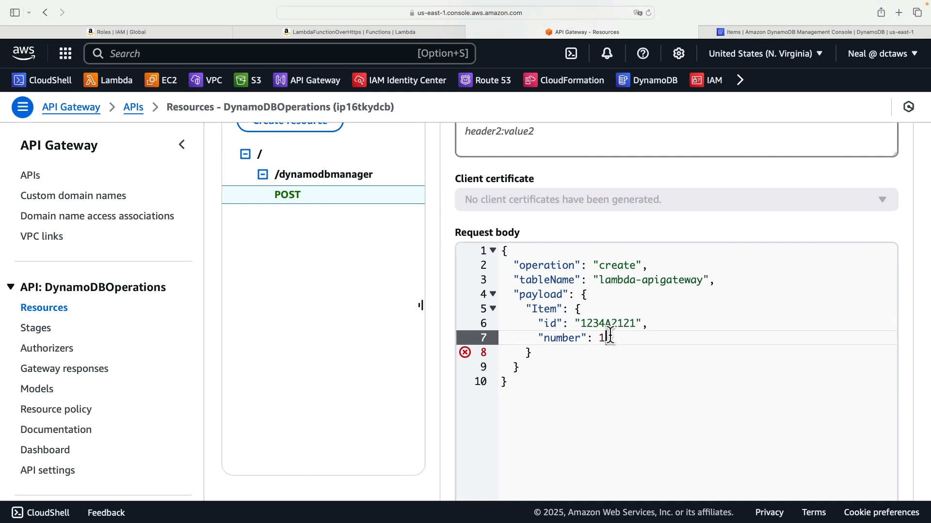
pyautogui.click(487, 343)
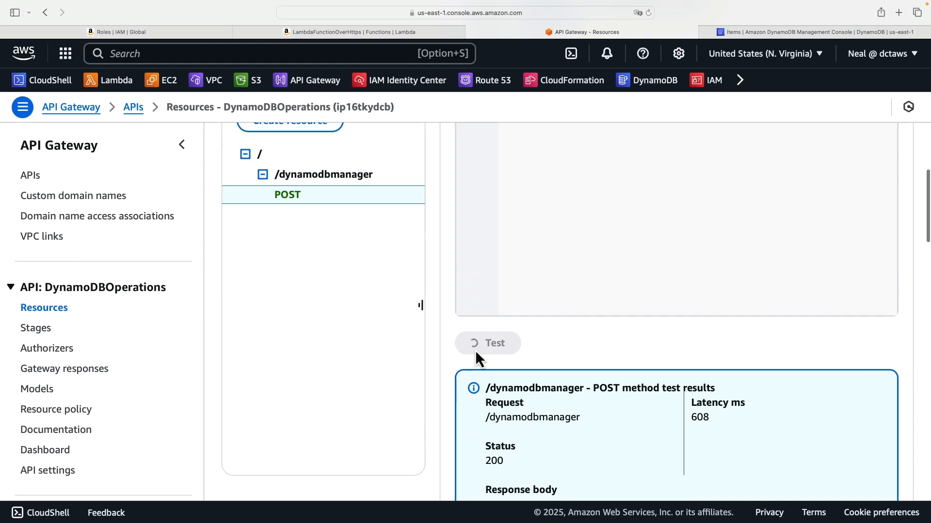
# - Refresh the lambda-apigateway items list to confirm it now holds two items
pyautogui.click(815, 32)
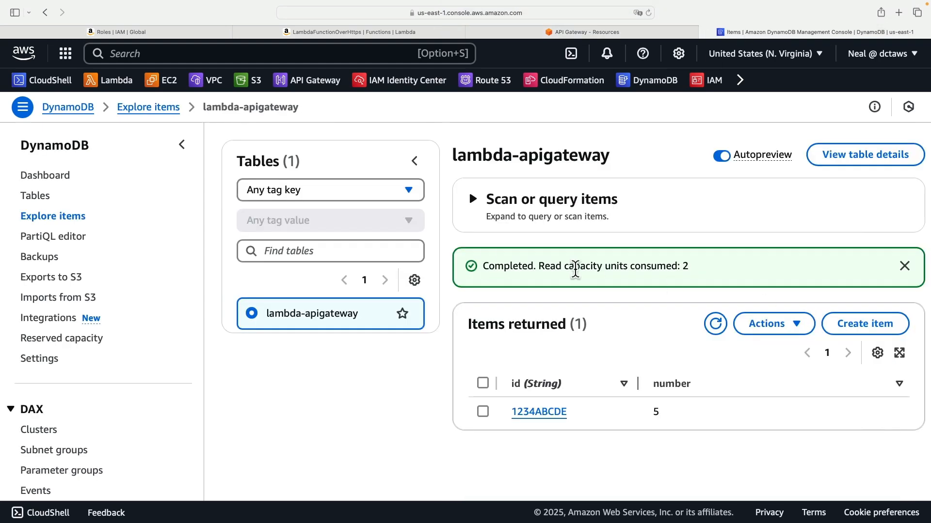
pyautogui.click(473, 199)
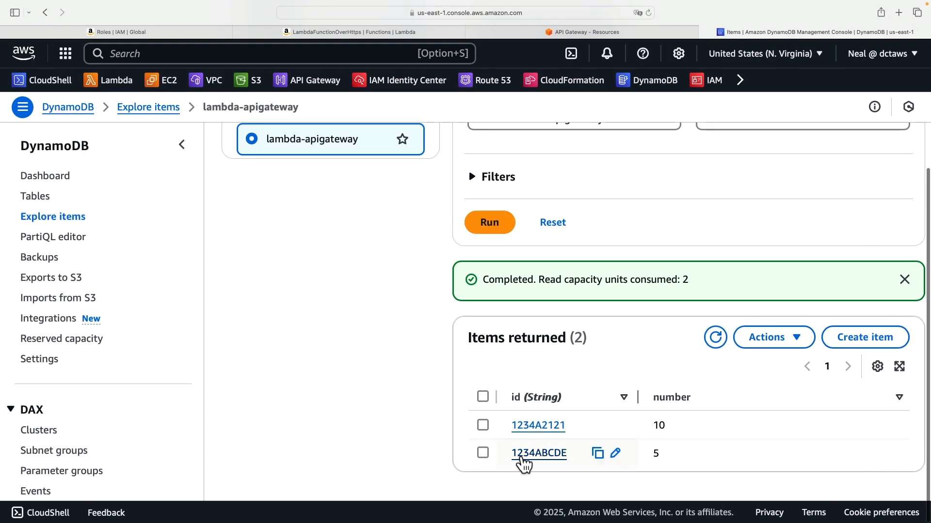
pyautogui.click(581, 31)
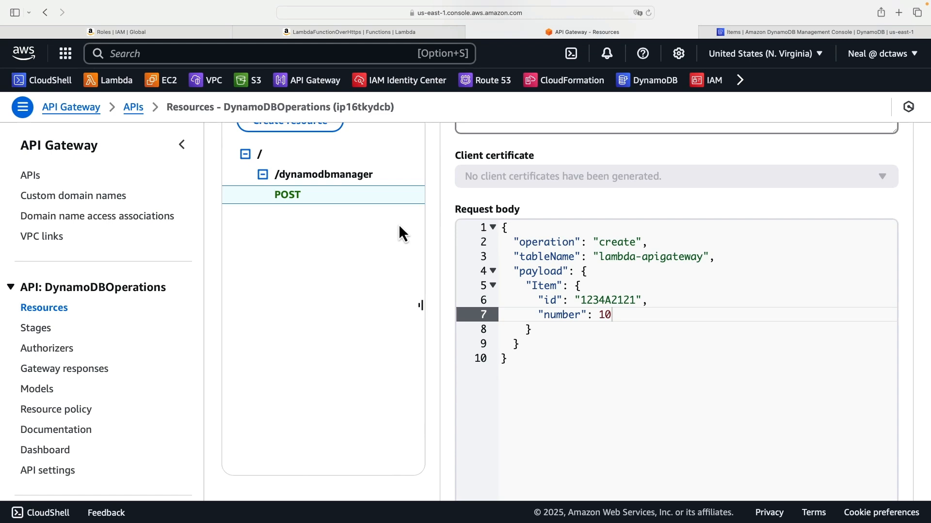
pyautogui.moveTo(578, 387)
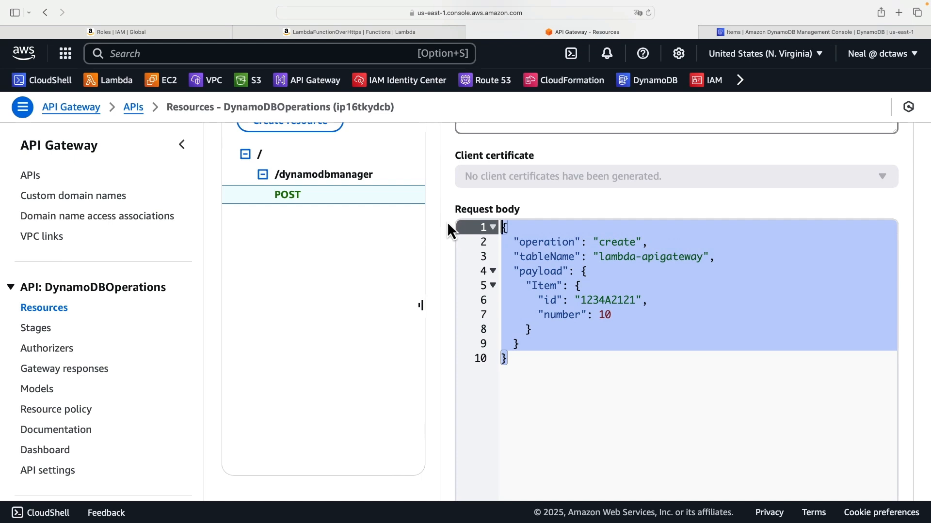
pyautogui.moveTo(654, 449)
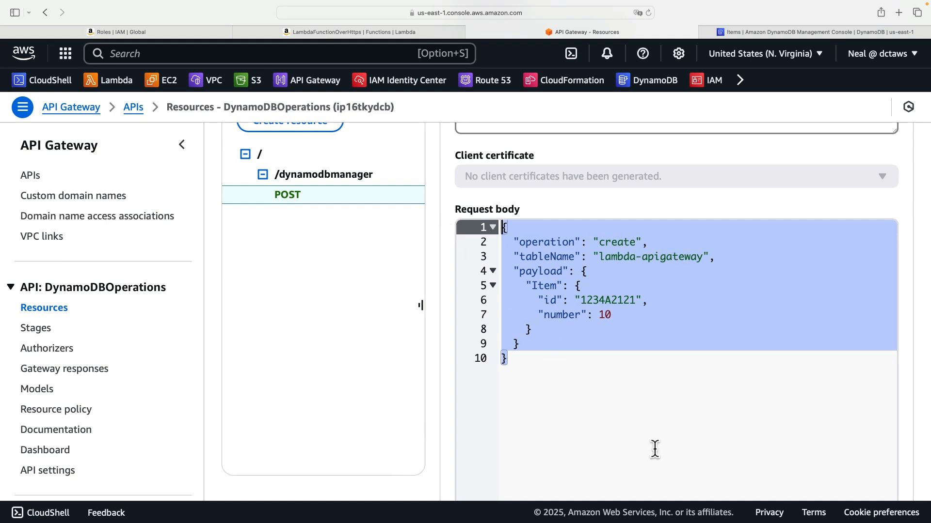